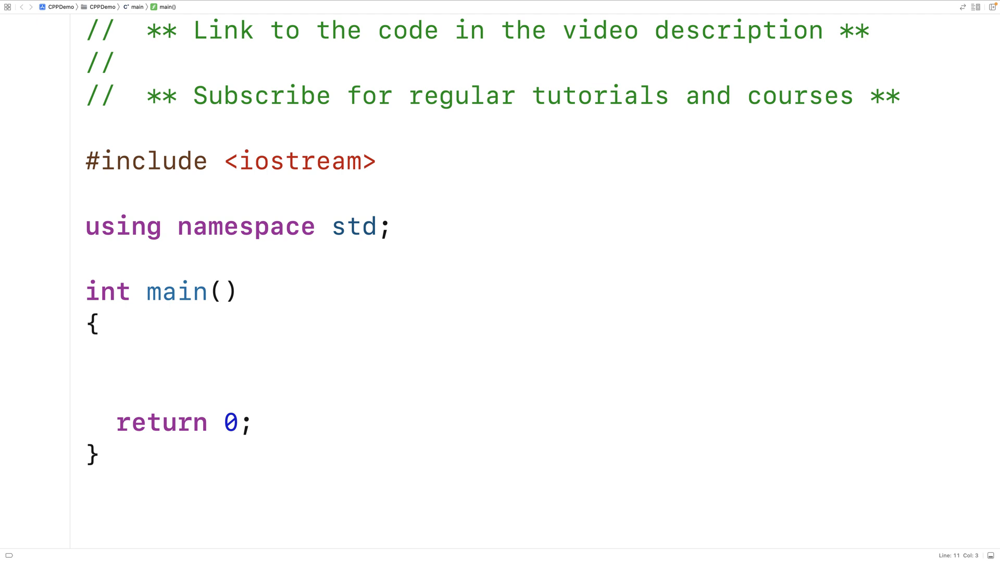
# Step: Insert a blank line between using namespace std and int main()
pyautogui.click(115, 357)
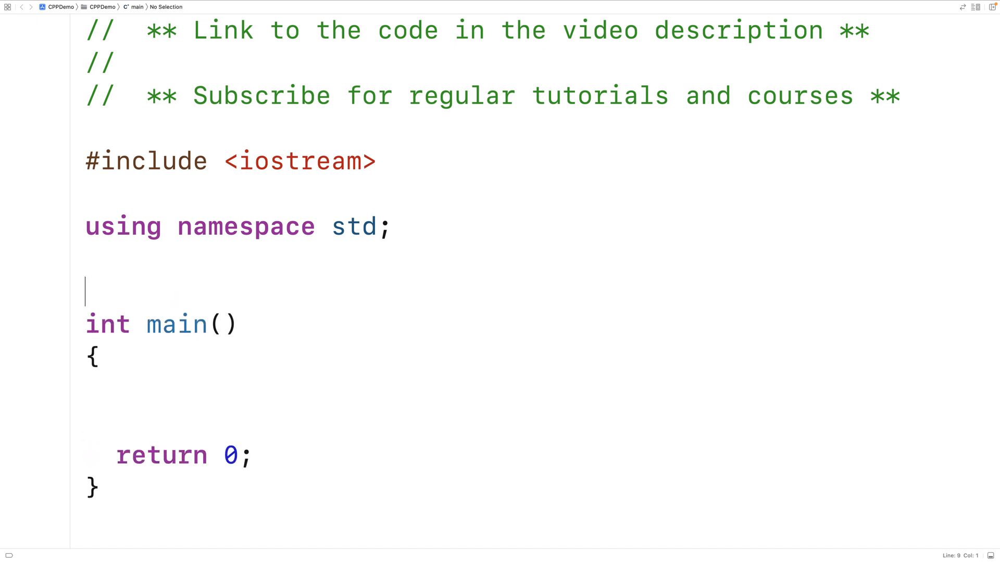
# Step: Declare class Rectangle above main with public int length, width, area and string color
pyautogui.write('class')
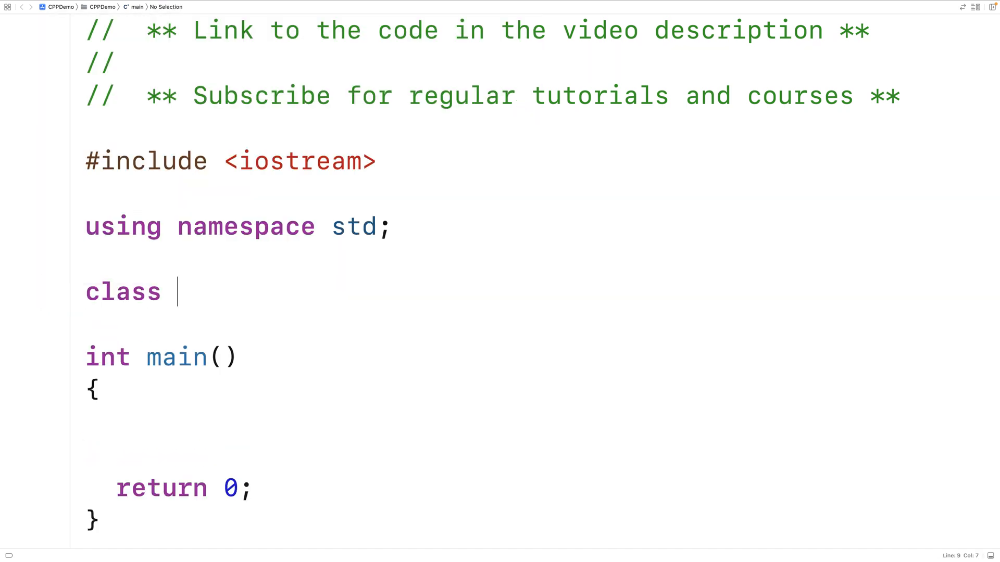
pyautogui.write('Recta')
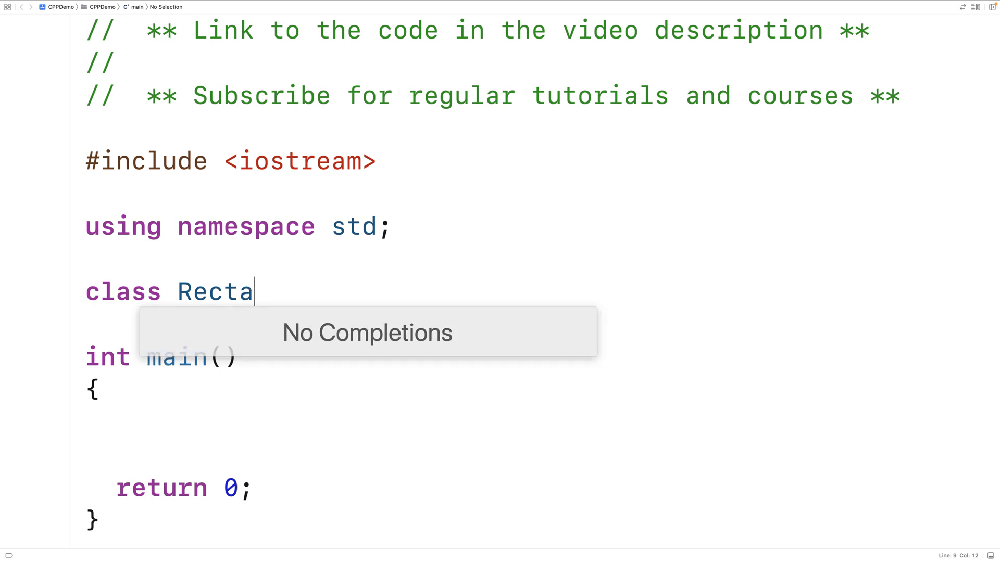
pyautogui.write('public:')
pyautogui.write('int a')
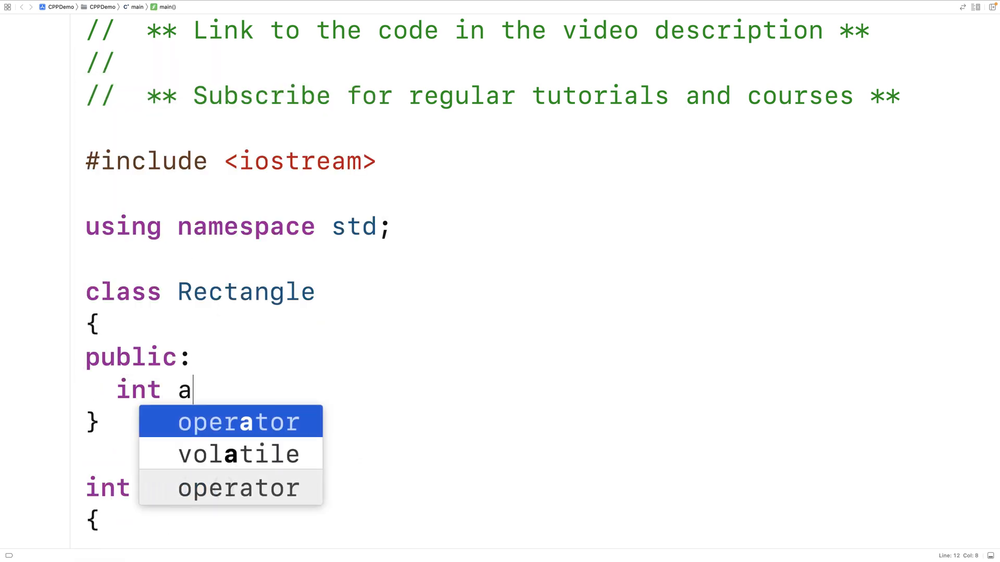
pyautogui.write('length;')
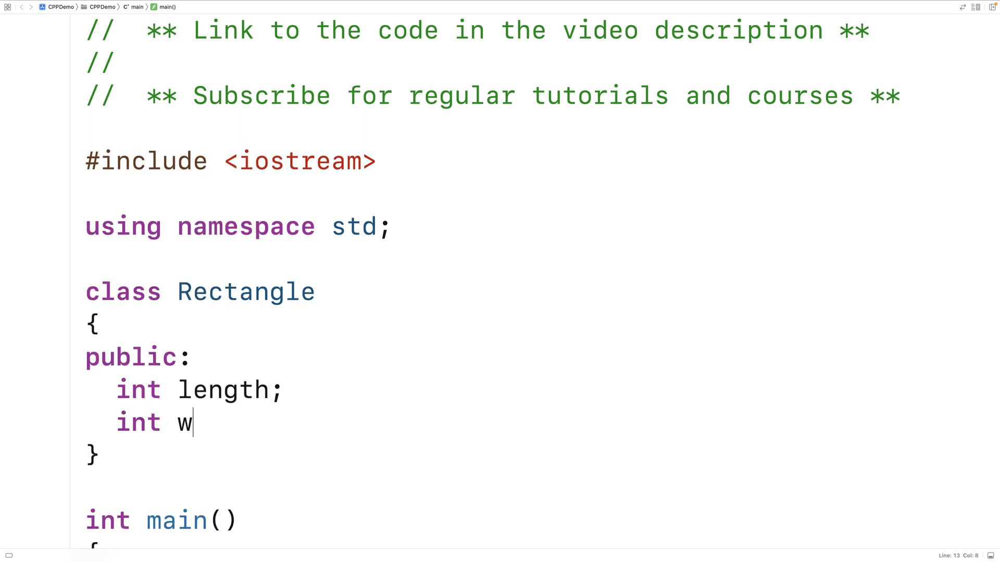
pyautogui.write('color;')
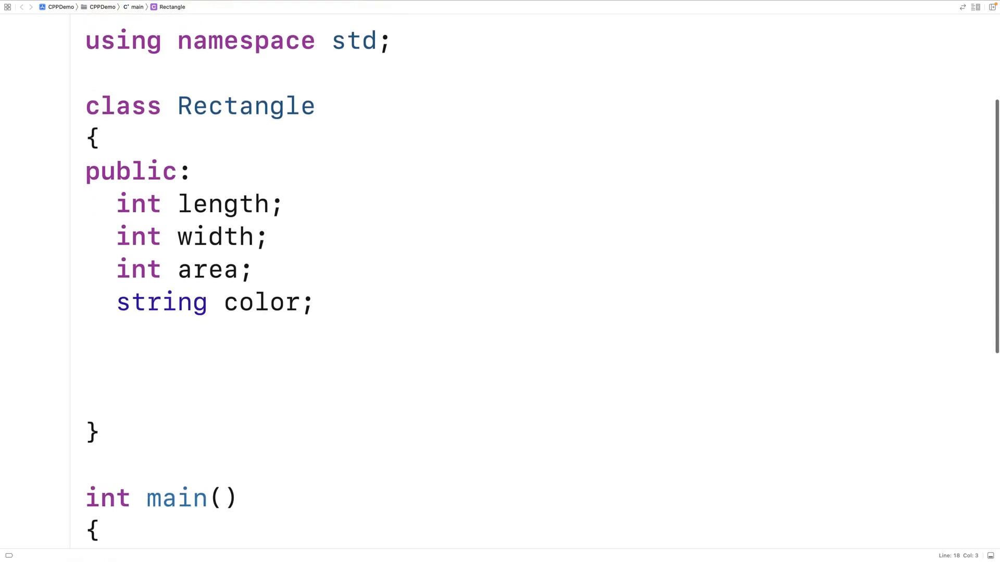
# Step: Add void print() to Rectangle with cout lines for length, width, area and color
pyautogui.write('void')
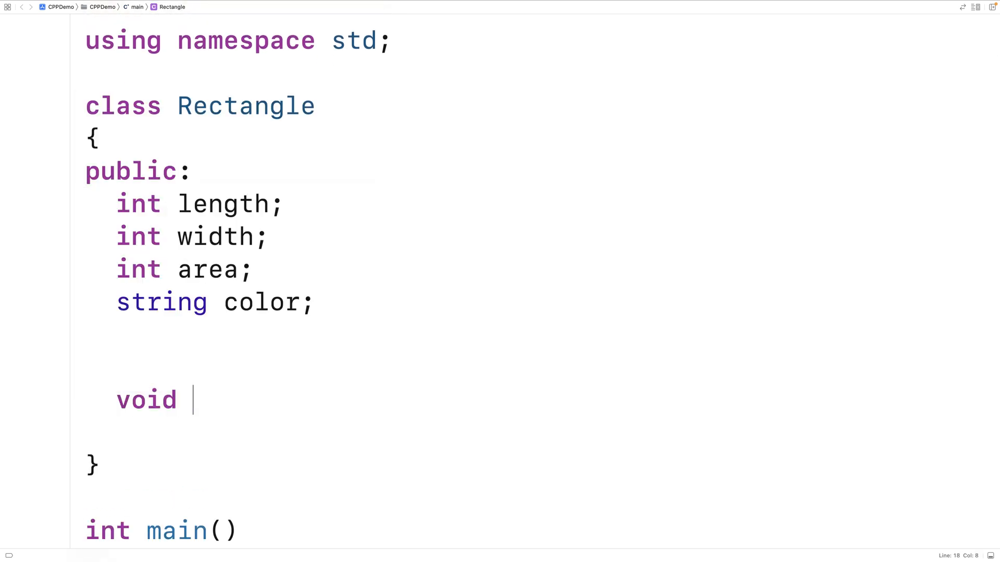
pyautogui.write('print()')
pyautogui.write('cout <<')
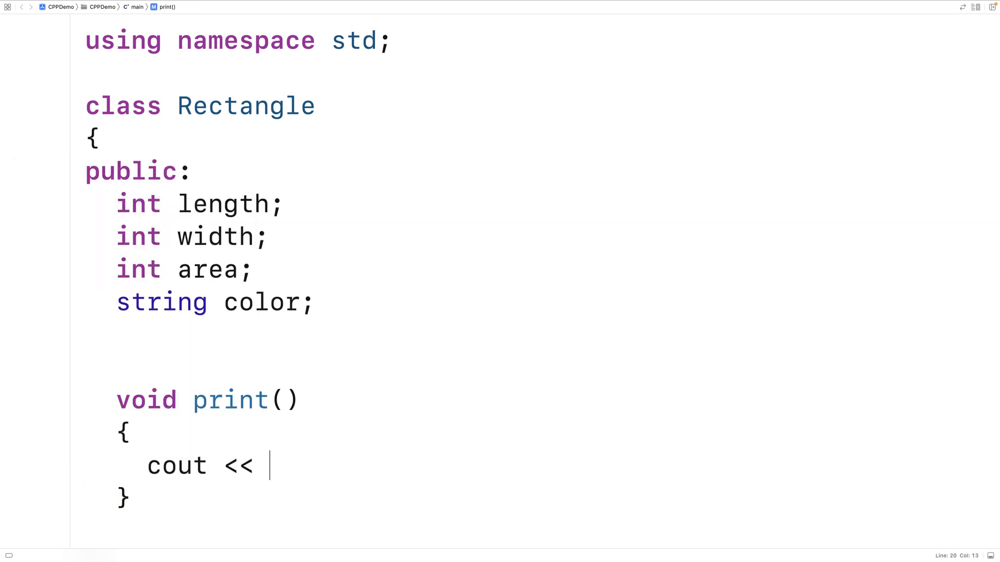
pyautogui.write('"ln"')
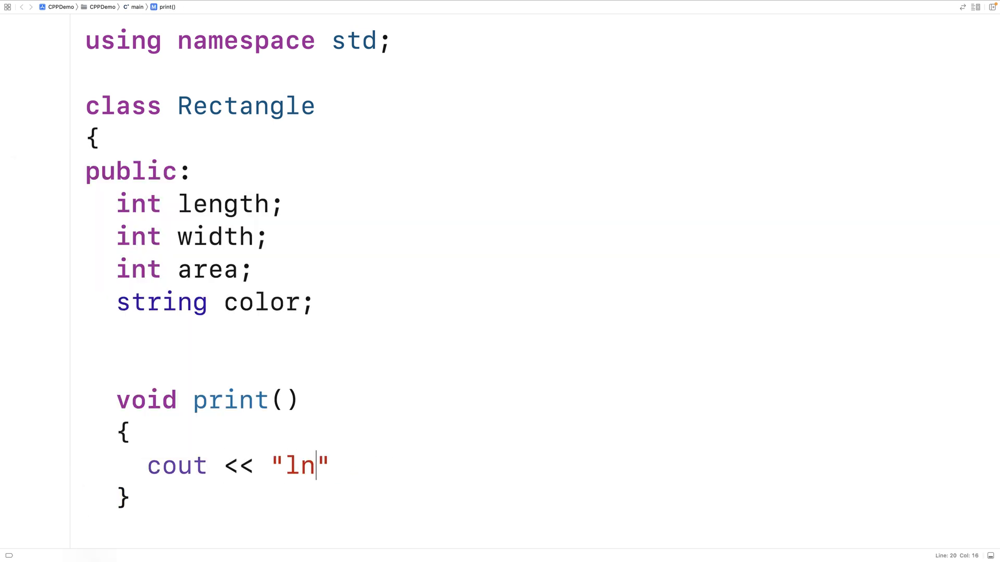
pyautogui.write('ength: " << l')
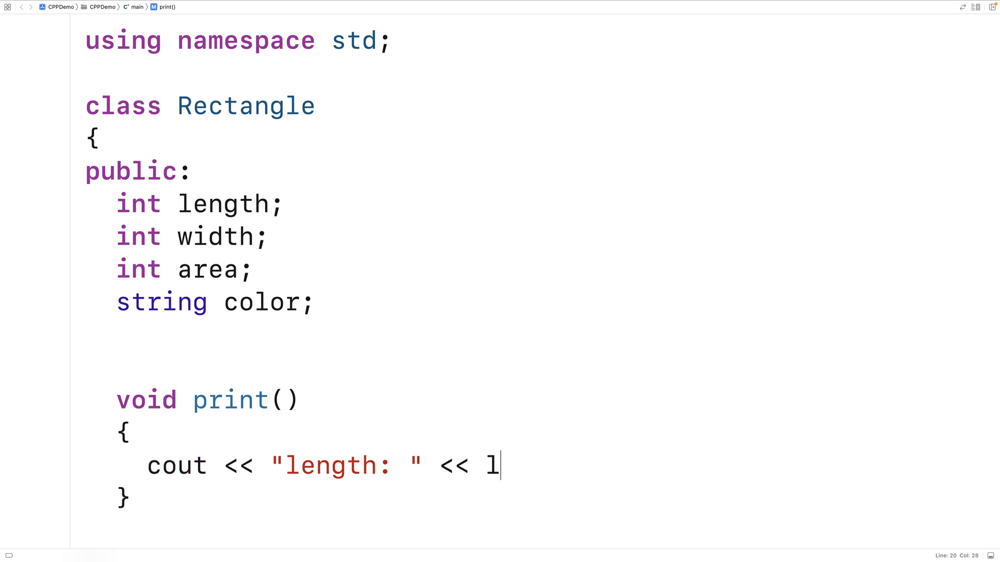
pyautogui.write('ength << endl;')
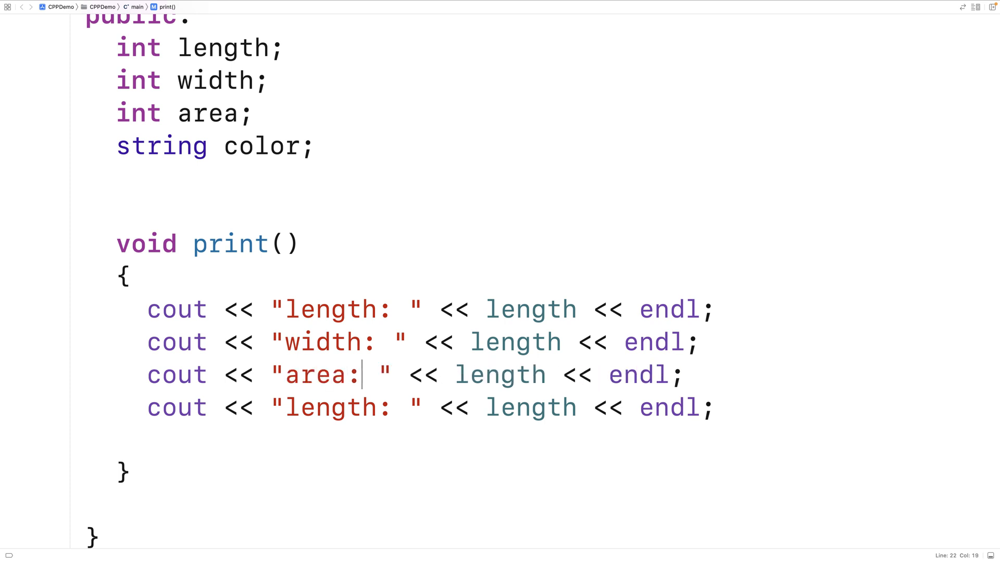
pyautogui.write('color')
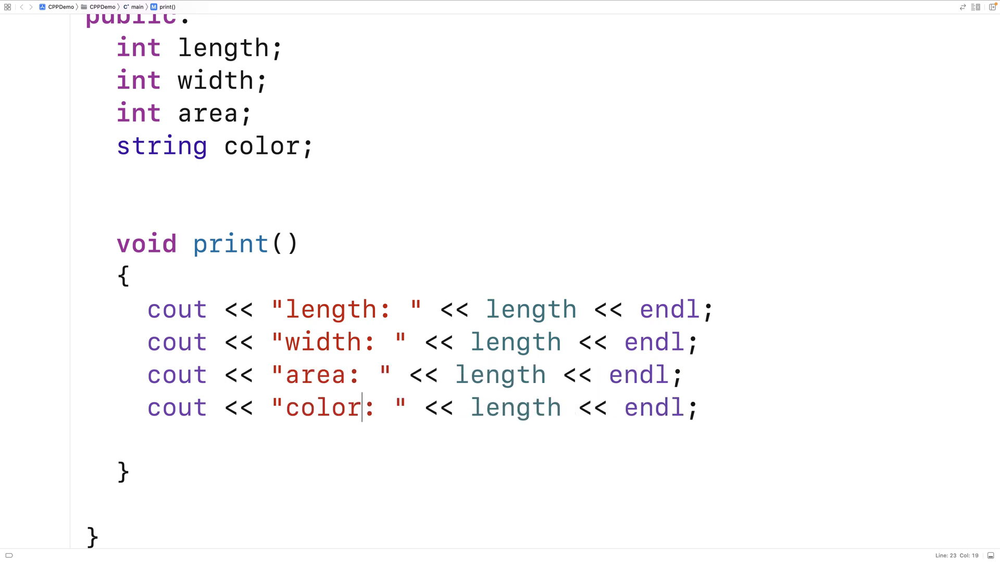
pyautogui.write('wid')
pyautogui.write('color')
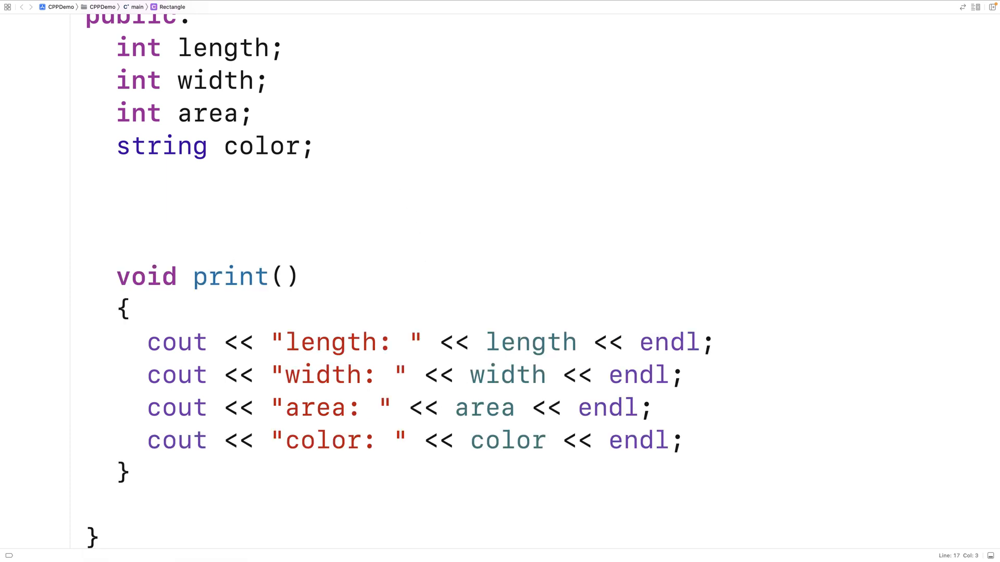
# Step: Write Rectangle(int l, int w) setting length, width and area = length * width
pyautogui.write('Rectangle')
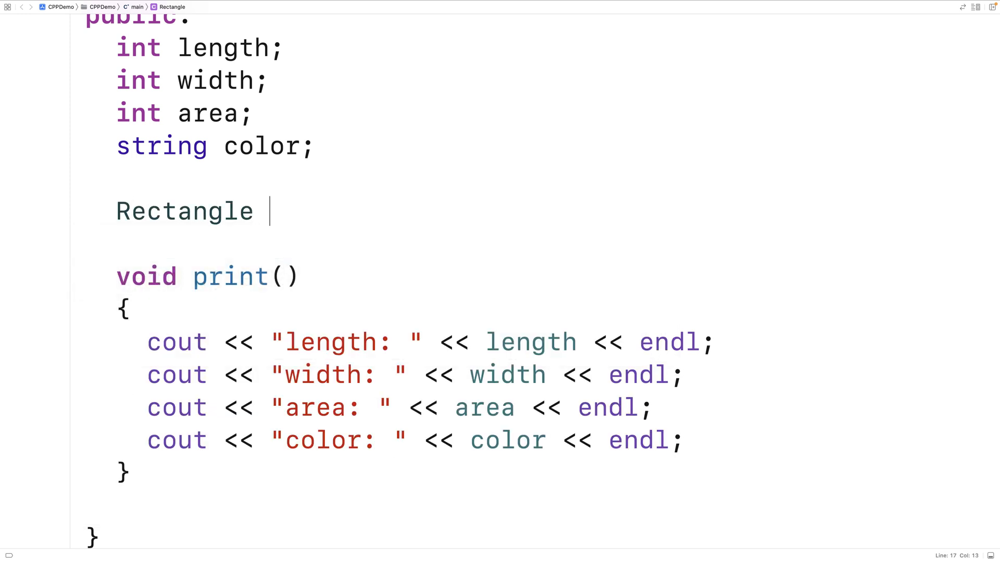
pyautogui.write('(int l, int w)')
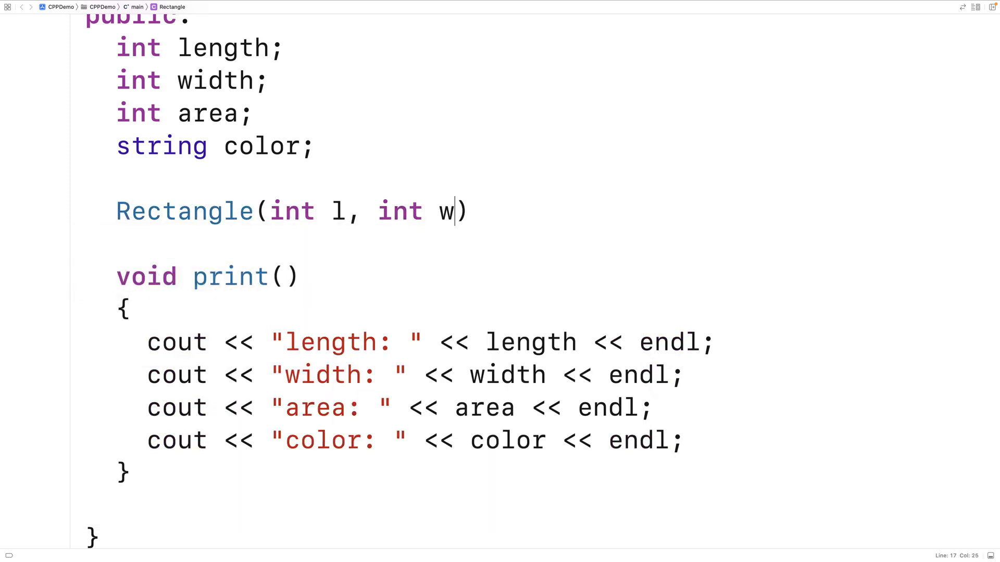
pyautogui.write('length = l;')
pyautogui.write('width = w;')
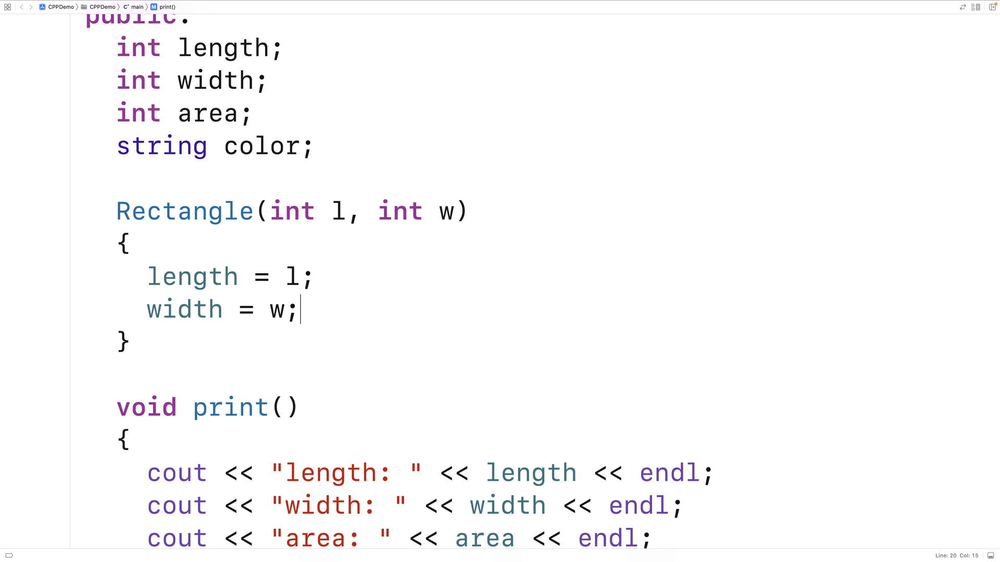
pyautogui.press('enter')
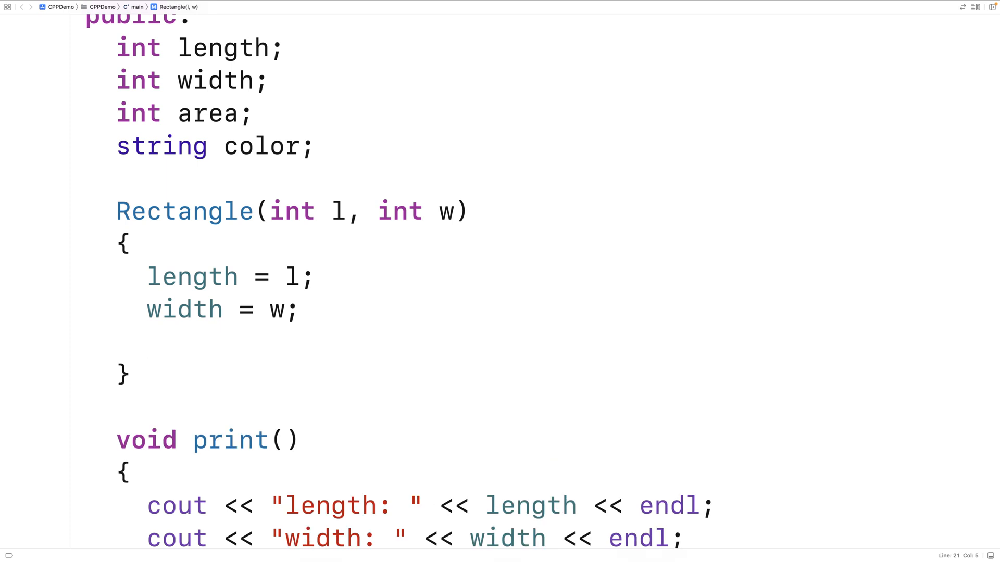
pyautogui.write('area =')
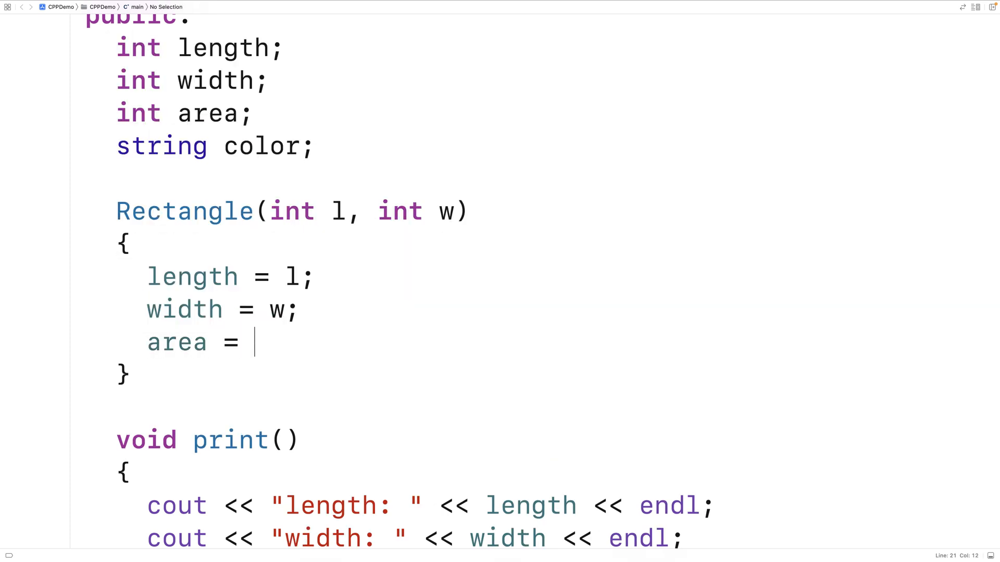
pyautogui.write('length *')
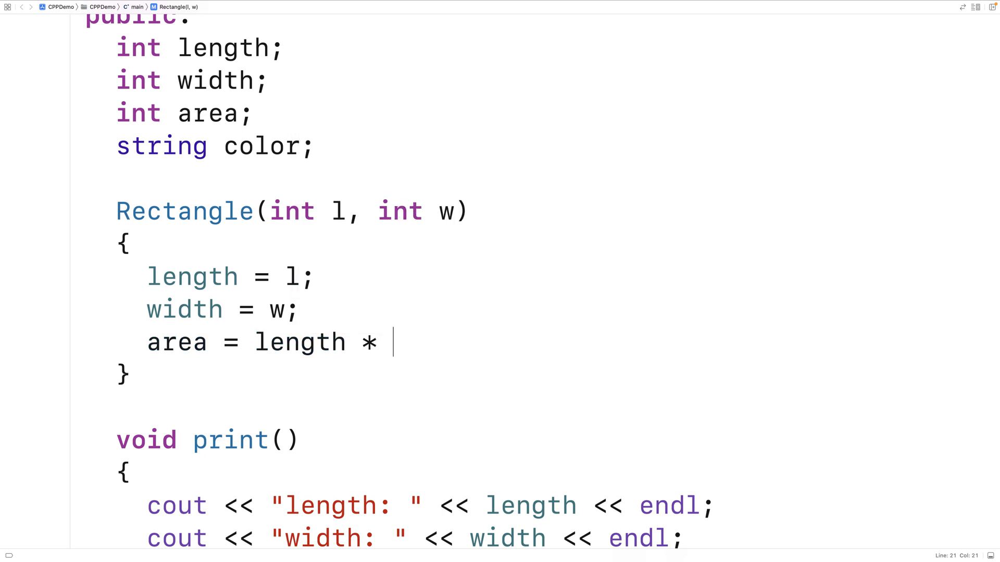
pyautogui.write('width;')
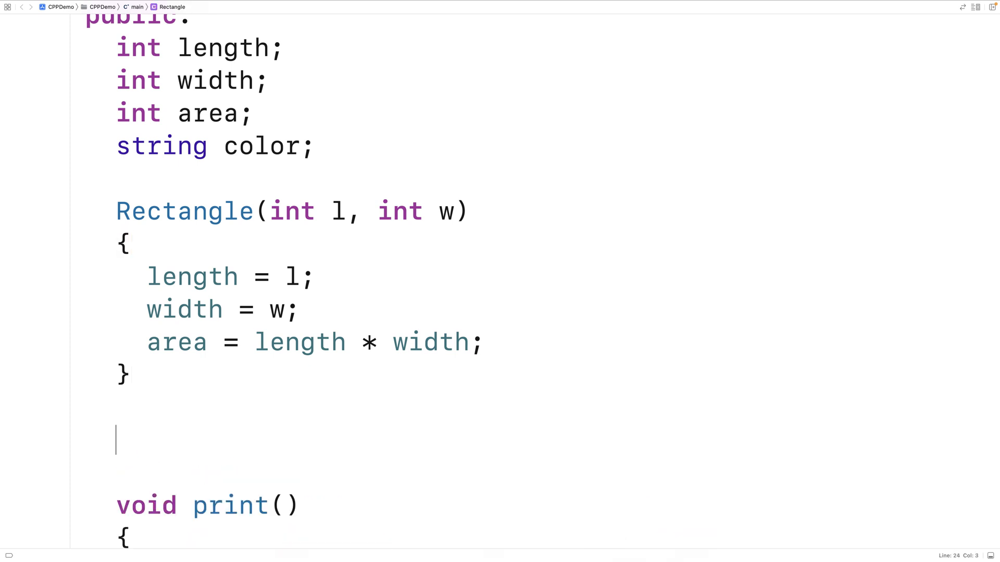
# Step: Write Rectangle(int l, int w, string c) setting length, width, area and color = c
pyautogui.write('Rectangle(int l, int')
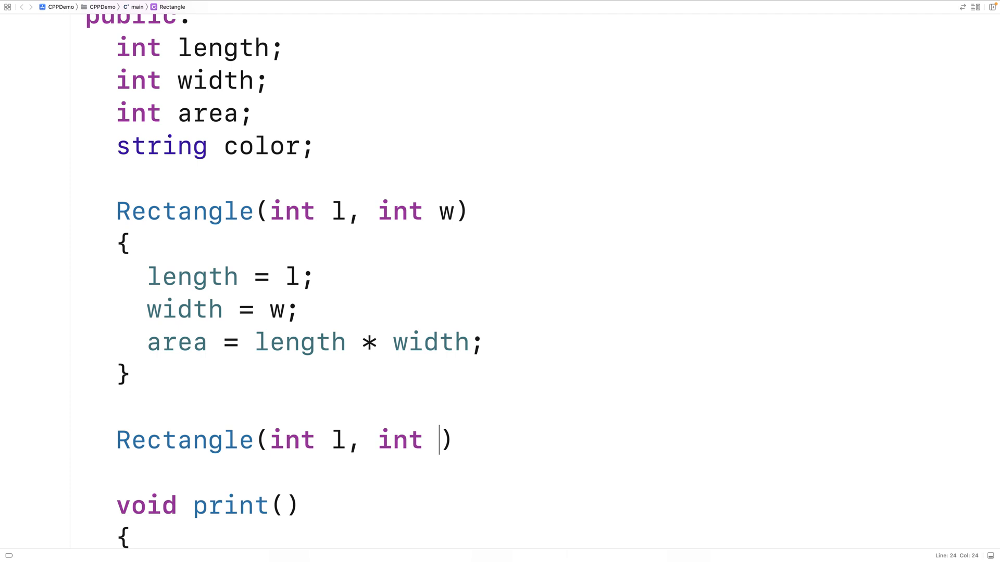
pyautogui.write('w')
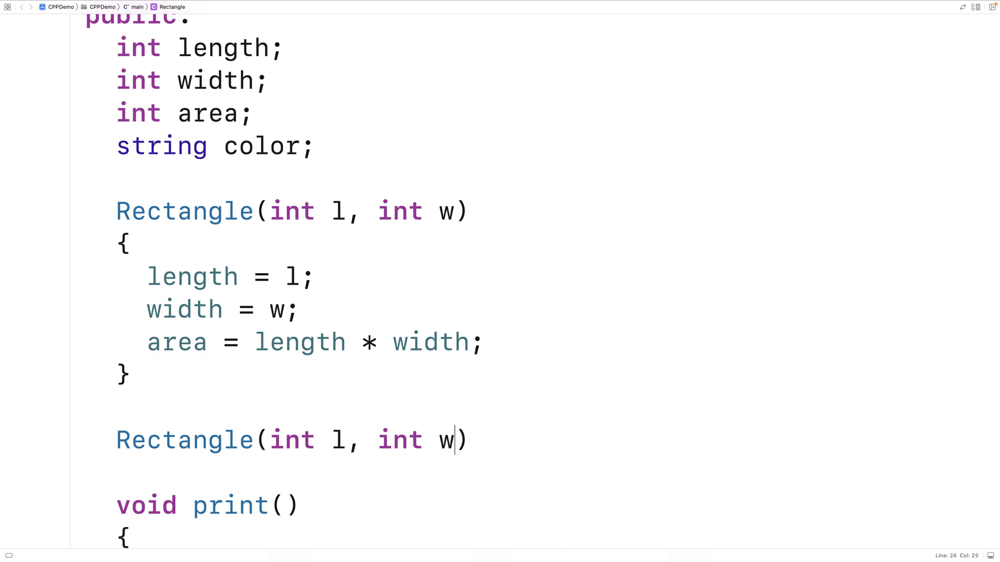
pyautogui.write(', string c')
pyautogui.write('{')
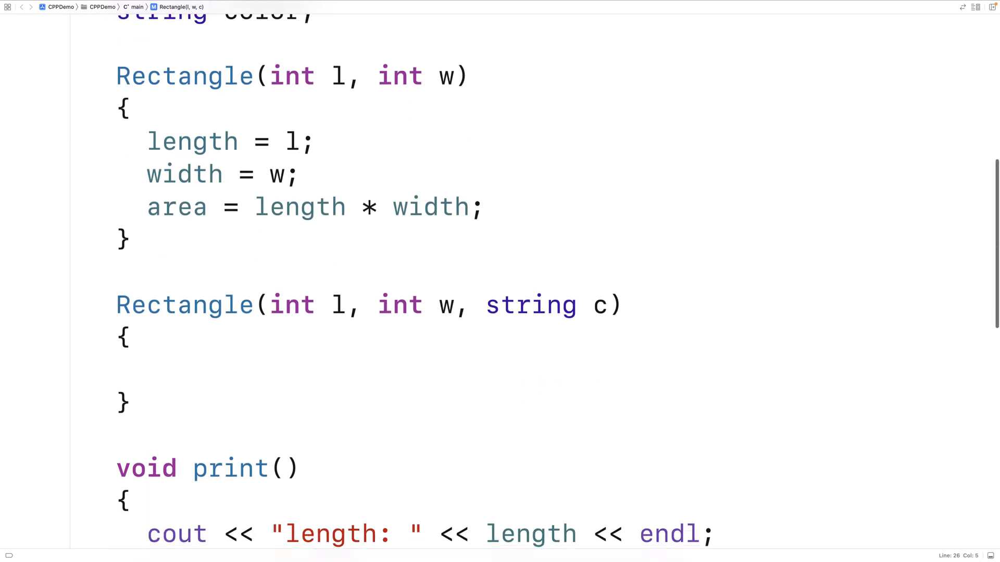
pyautogui.write('length')
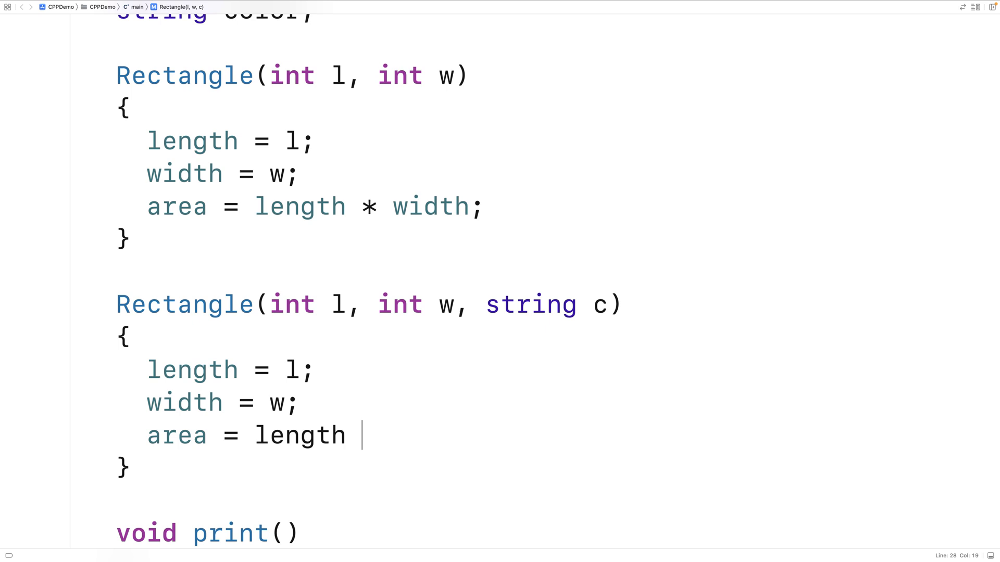
pyautogui.write('* width;')
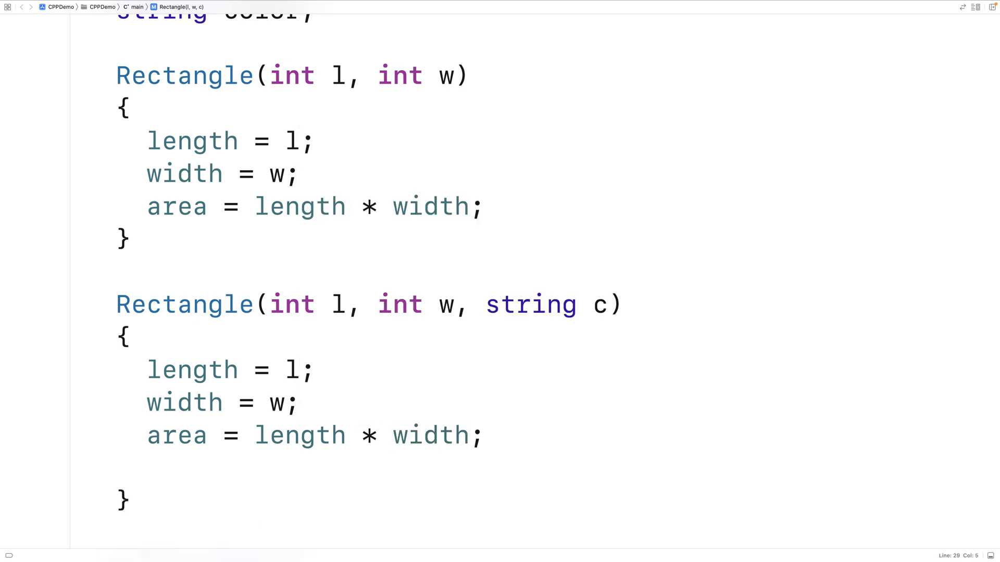
pyautogui.write('color =c;')
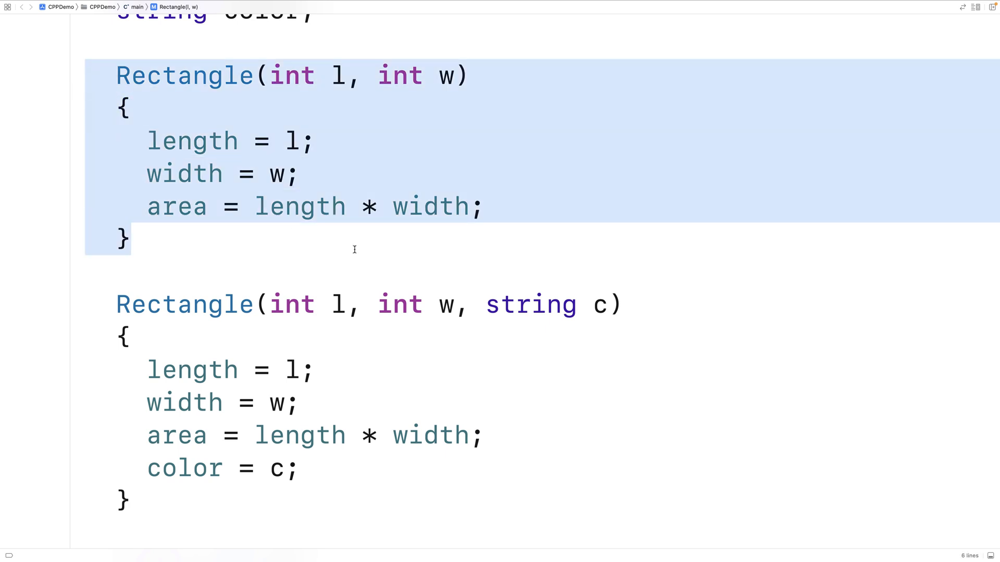
pyautogui.moveTo(356, 249)
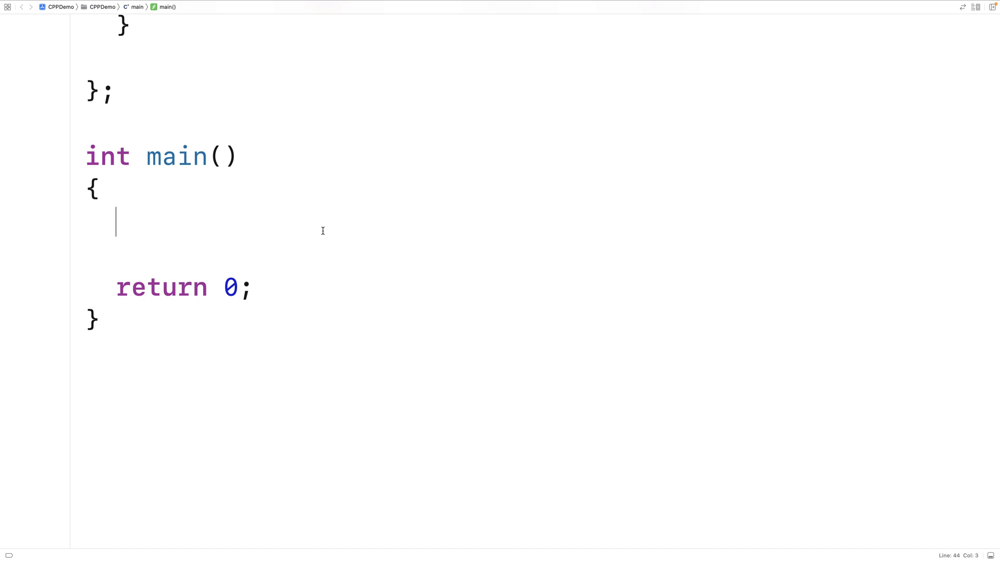
# Step: In main create Rectangle rectangle1(5, 10, "red") and call rectangle1.print()
pyautogui.write('Rece')
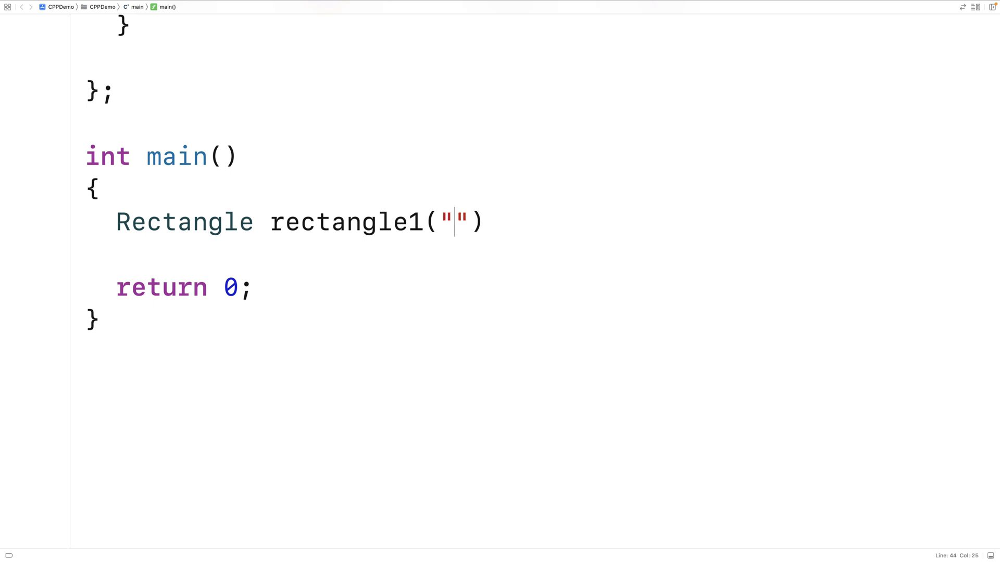
pyautogui.write('5')
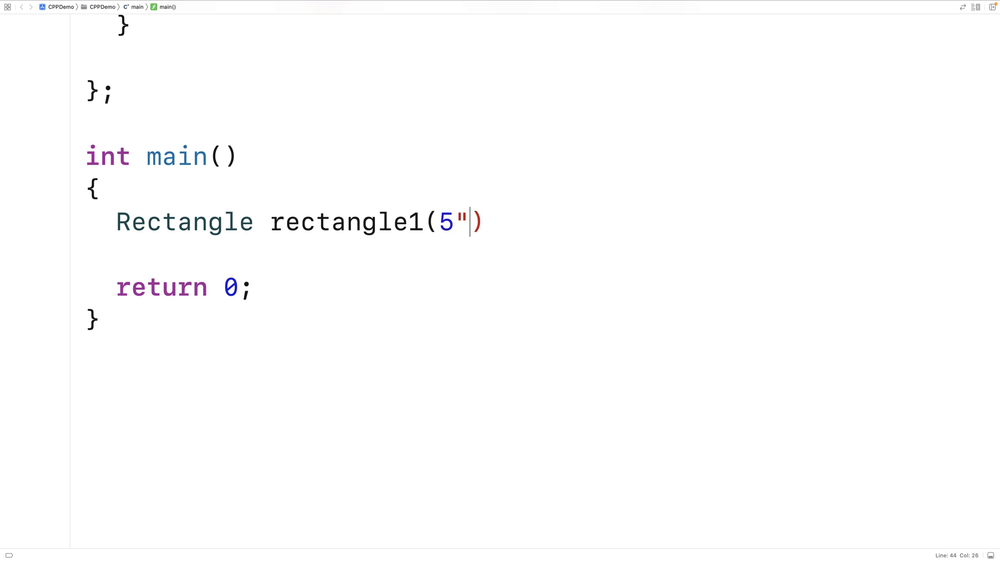
pyautogui.write(', 10,')
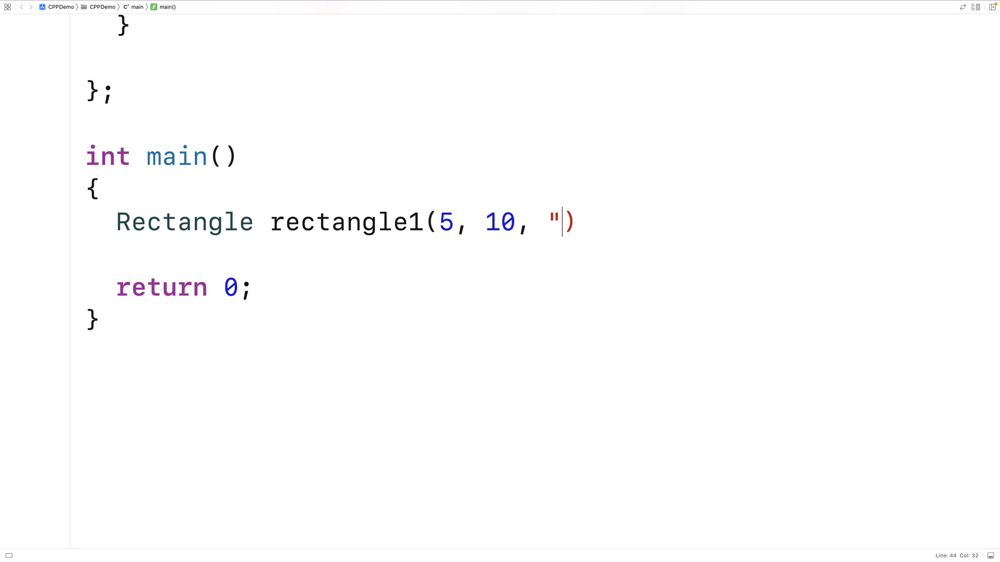
pyautogui.write('red";')
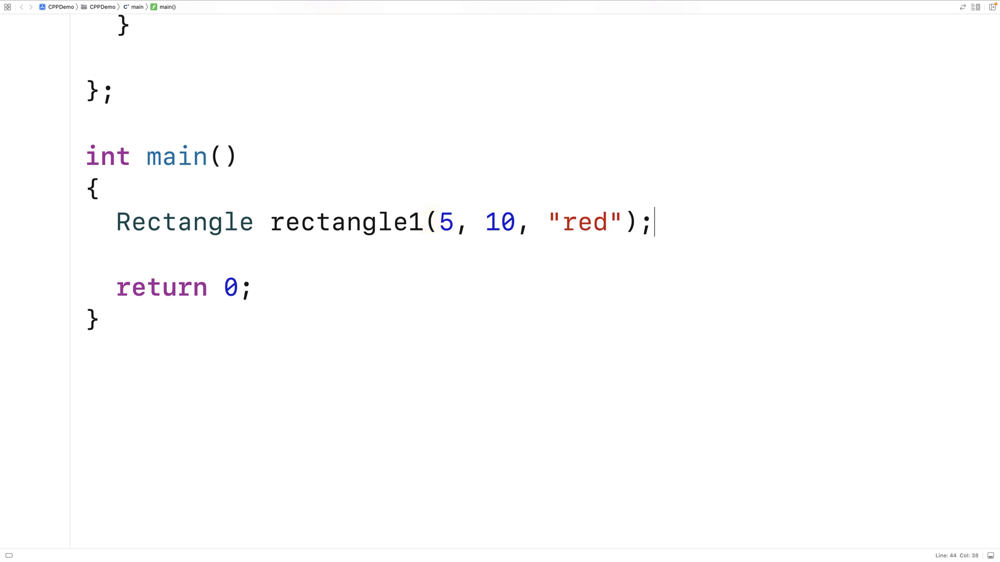
pyautogui.write('rectagle1.print(')
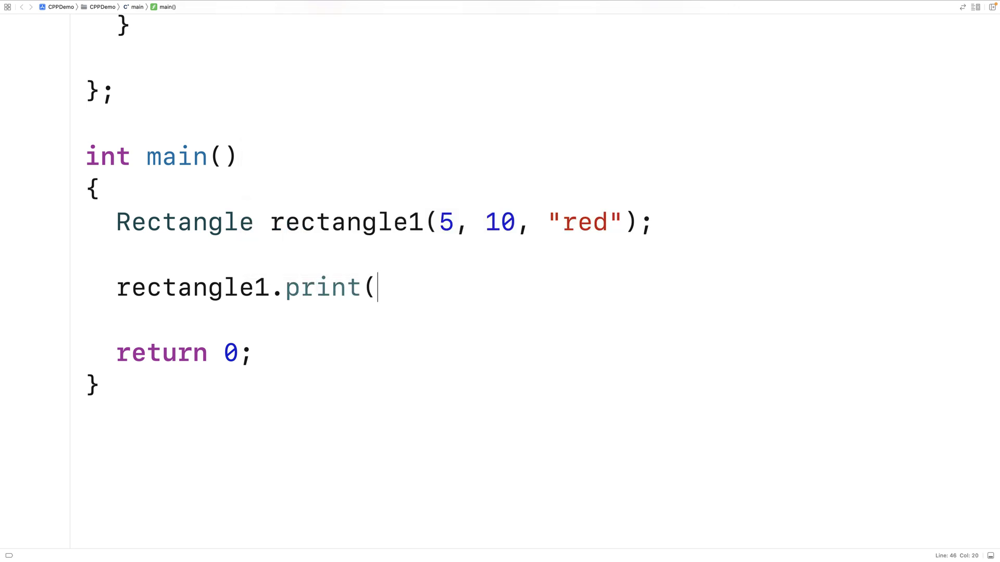
pyautogui.write(');')
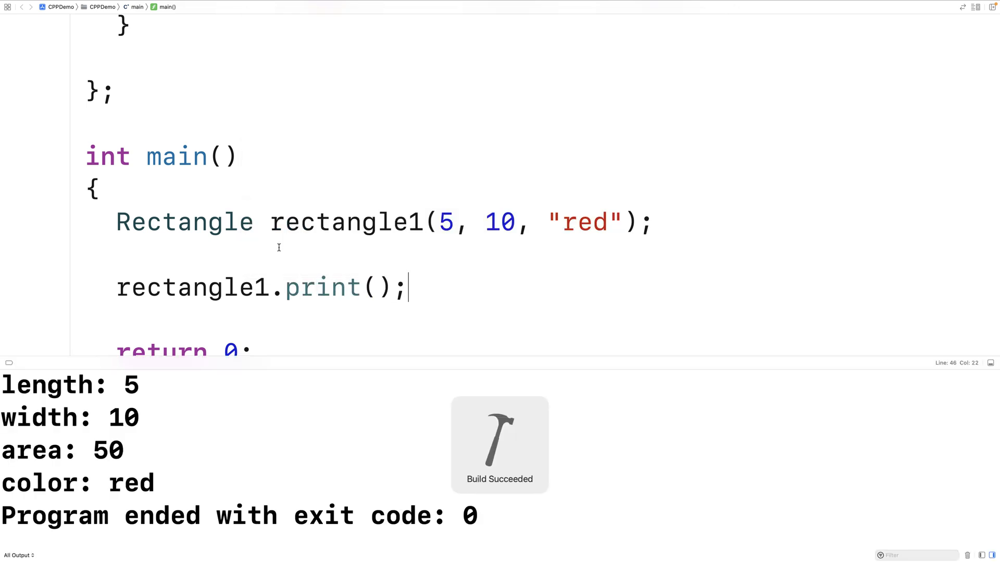
# Step: Highlight the color: red output line and the three-argument constructor, then scroll the editor
pyautogui.click(70, 385)
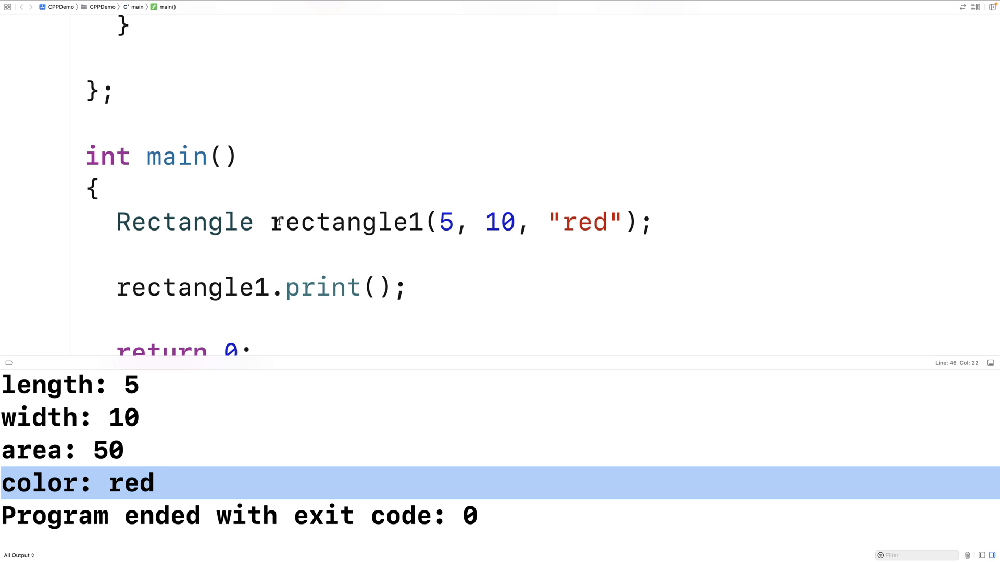
pyautogui.moveTo(271, 223); pyautogui.dragTo(638, 223)
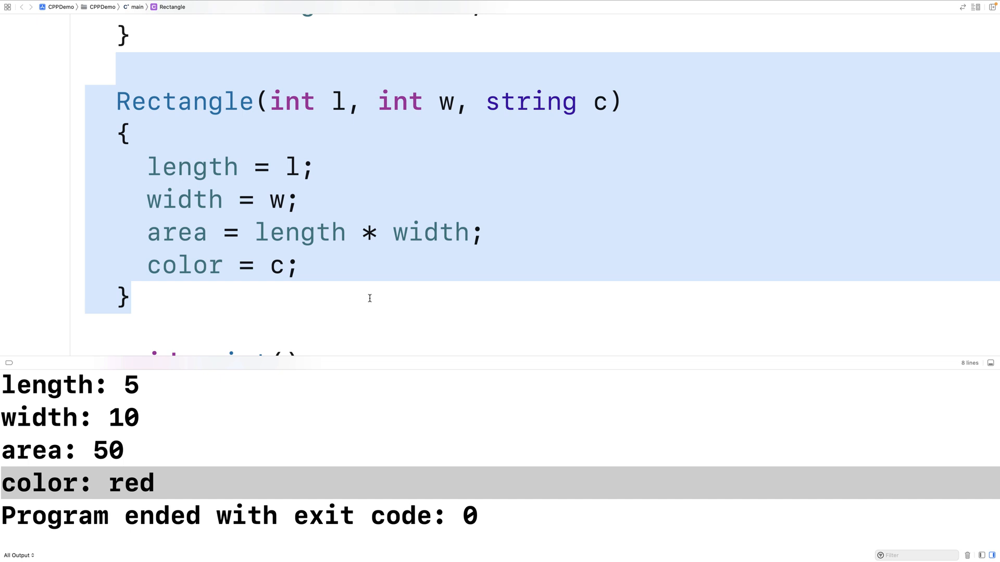
pyautogui.scroll(-3)
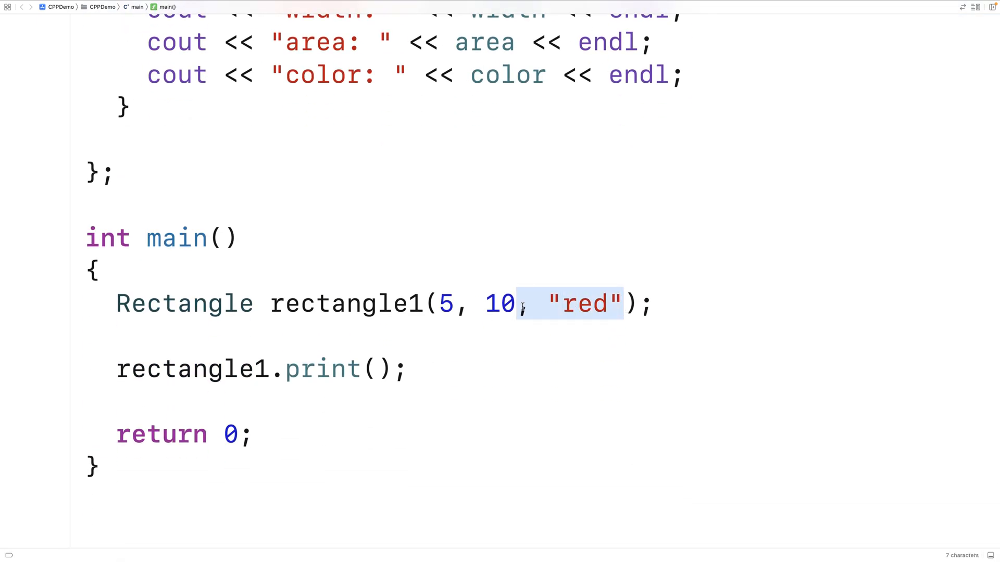
pyautogui.press('Delete')
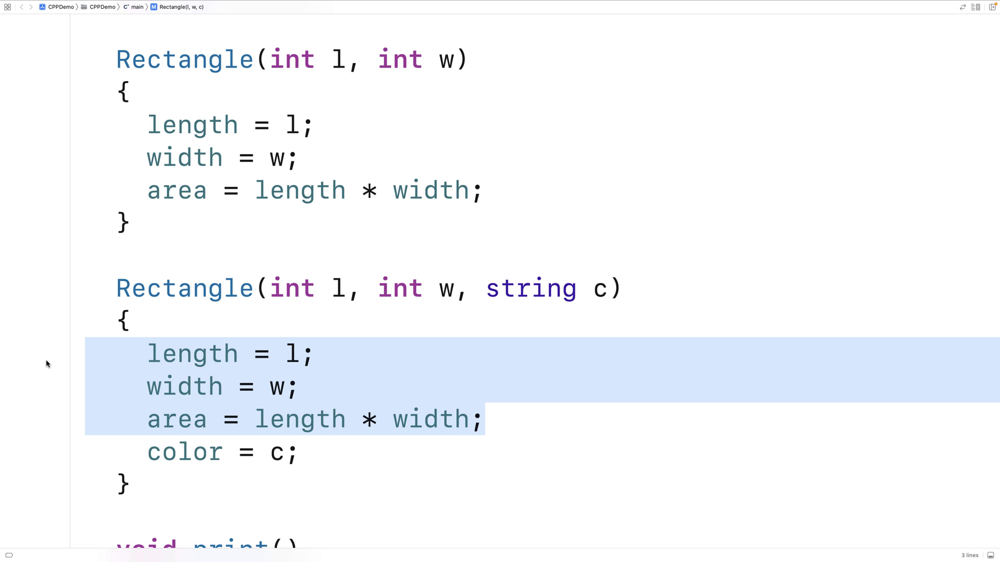
pyautogui.moveTo(467, 402)
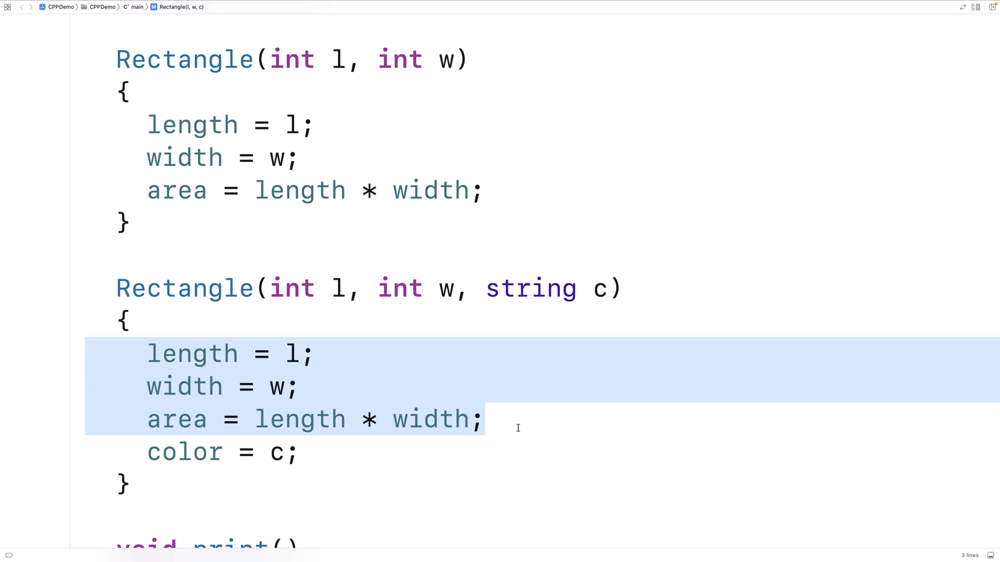
pyautogui.moveTo(544, 451)
pyautogui.write(' :')
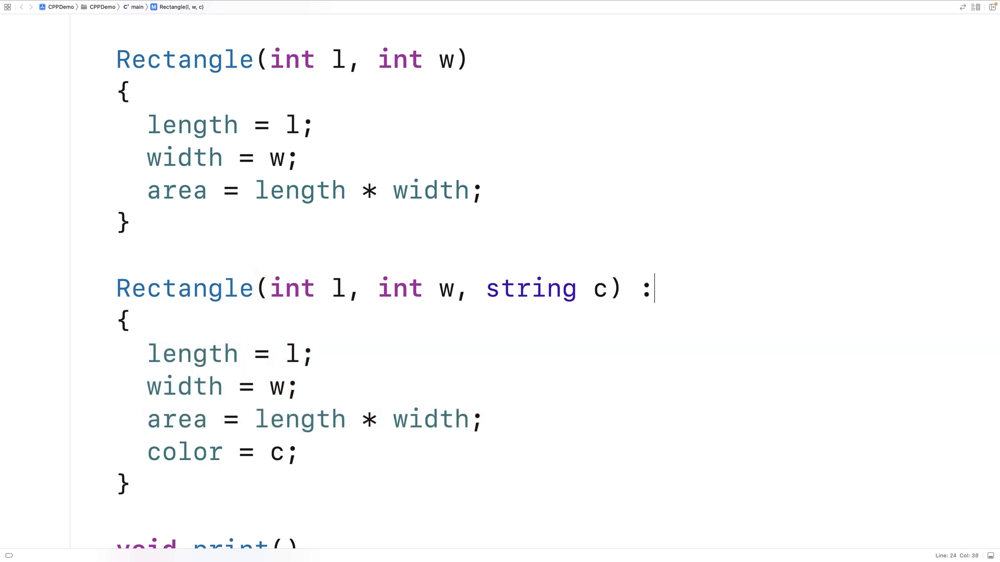
# Step: Add the initializer ': Rectangle(l,w)' to the three-argument constructor, leaving only color = c
pyautogui.write('Rectangle(')
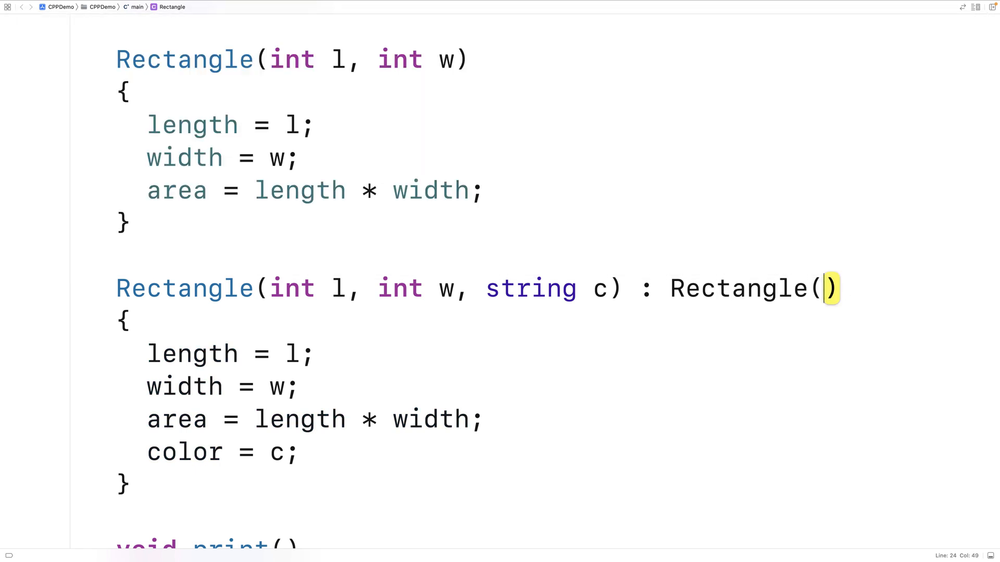
pyautogui.write('l,w')
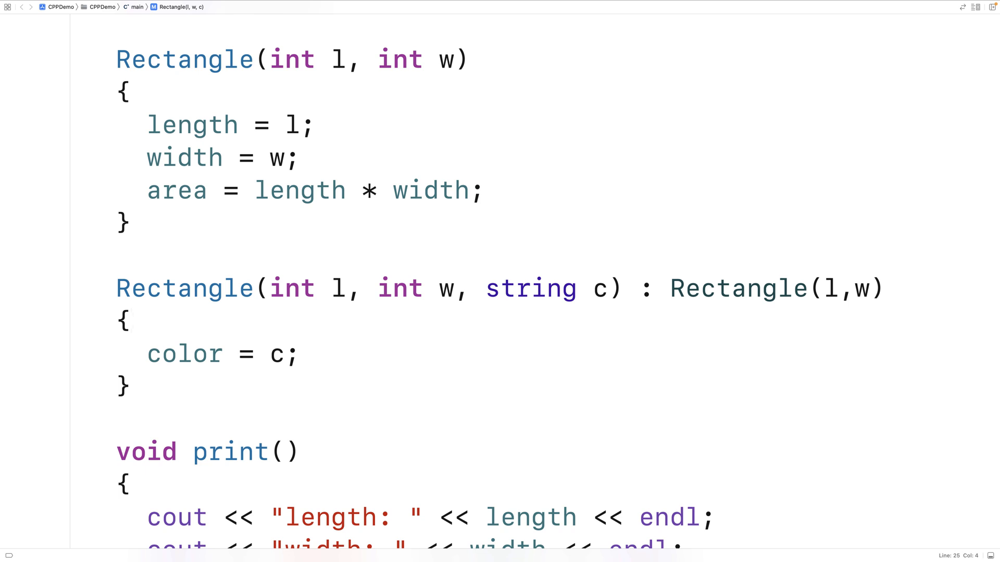
pyautogui.doubleClick(184, 287)
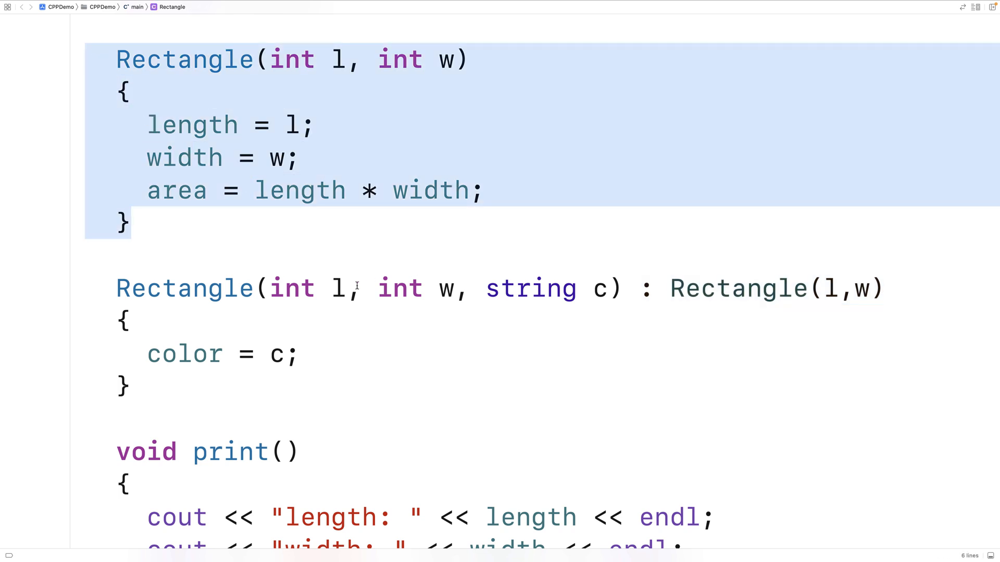
pyautogui.click(669, 288)
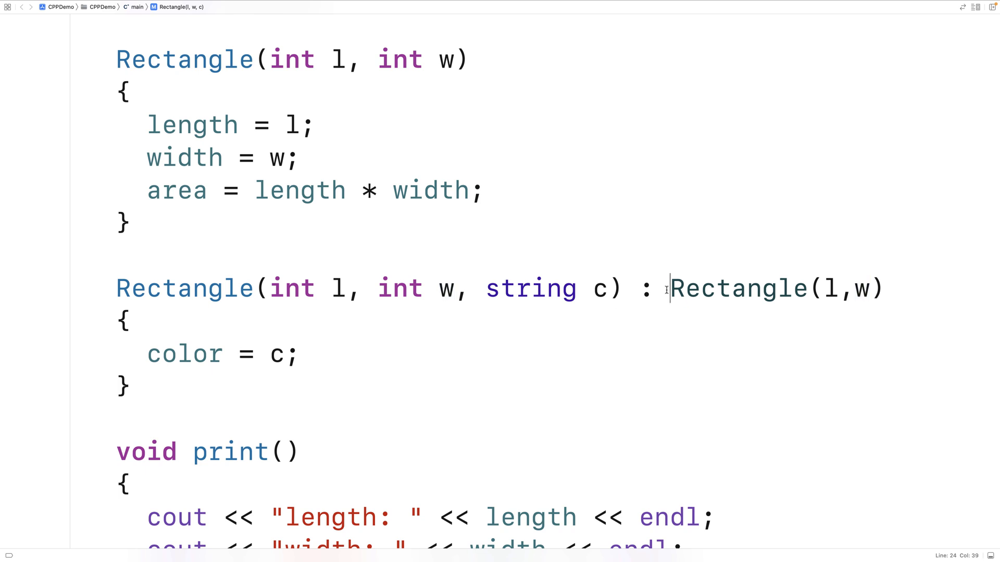
# Step: Highlight the area calculation in the two-argument constructor for review, then clear the selection
pyautogui.moveTo(670, 288); pyautogui.dragTo(886, 288)
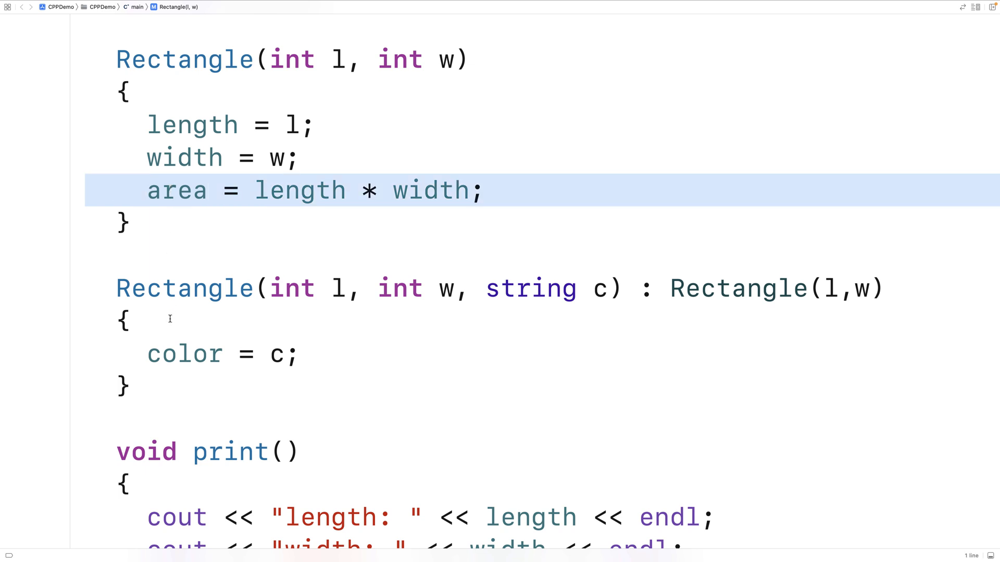
pyautogui.click(213, 341)
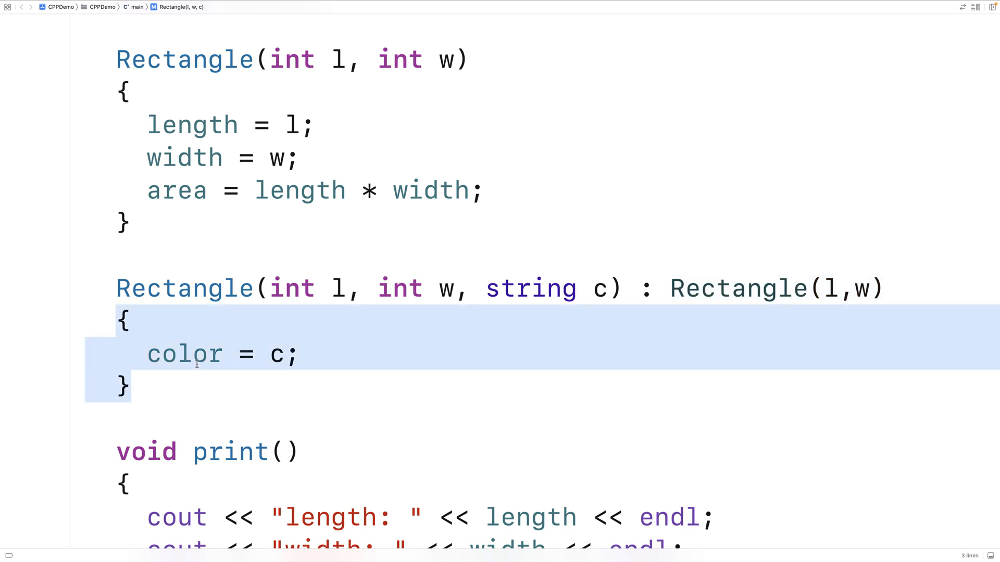
pyautogui.click(127, 387)
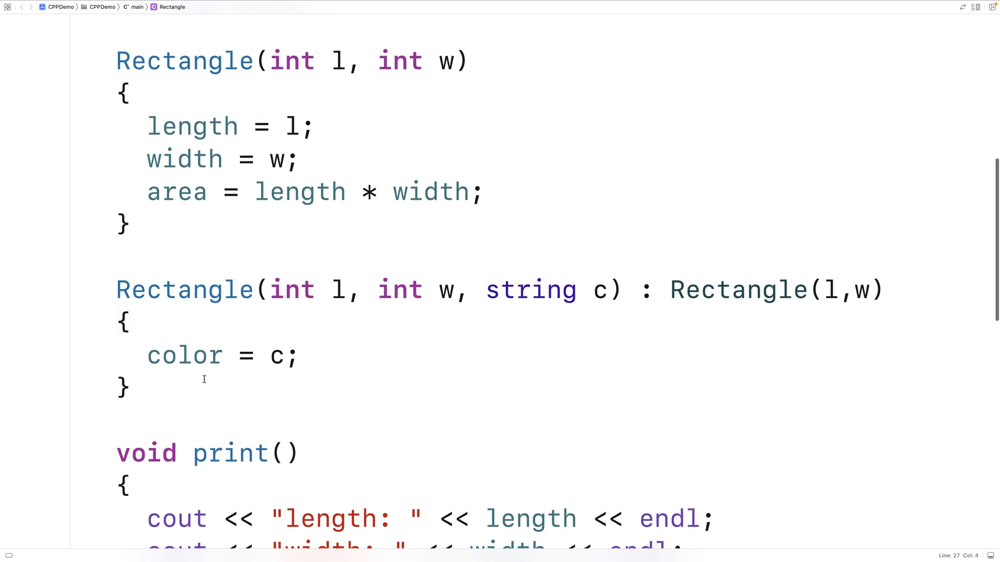
# Step: After the run shows an empty color, add "red" as the third argument to rectangle1(5, 10)
pyautogui.scroll(-3)
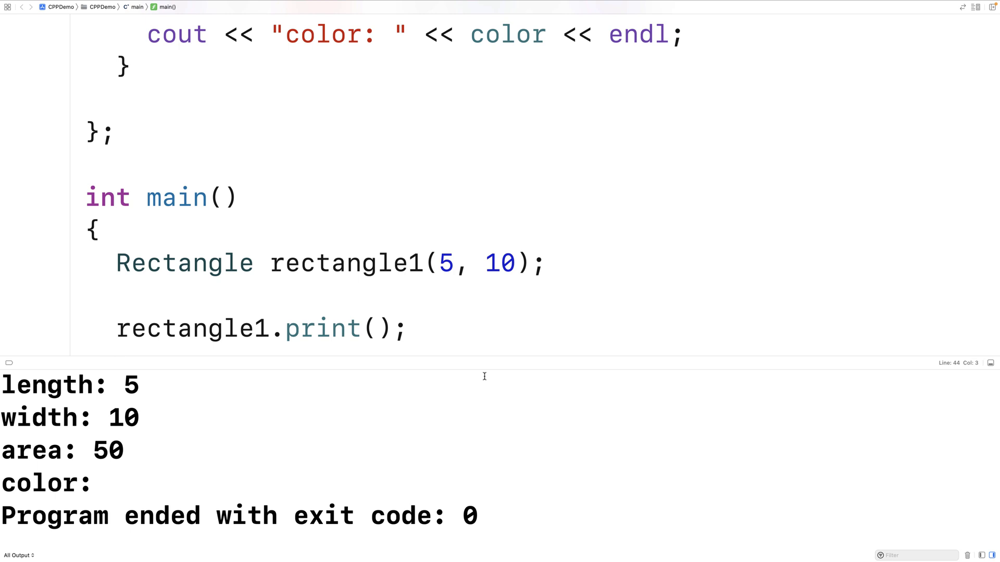
pyautogui.click(115, 351)
pyautogui.write(', ')
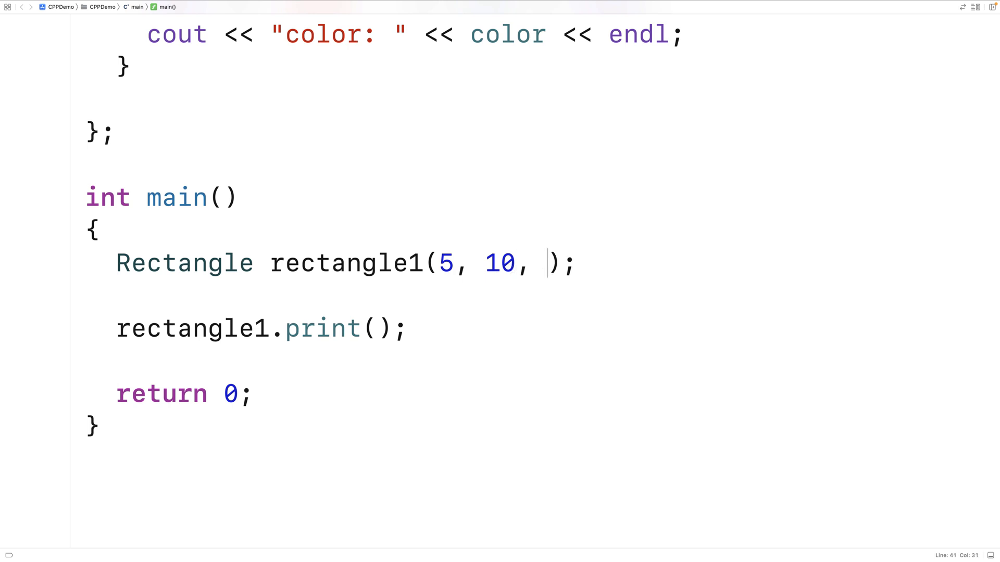
pyautogui.write('"red"')
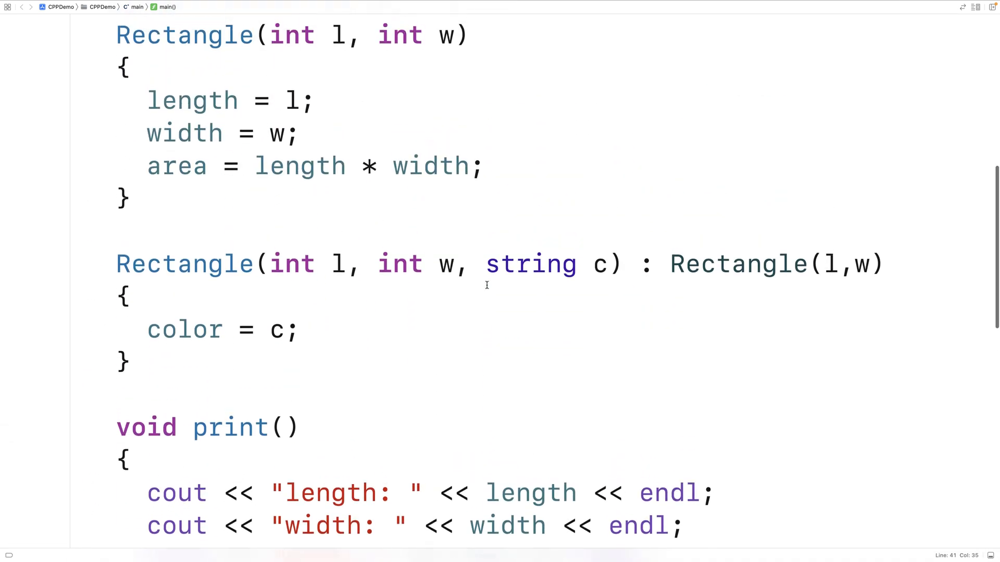
# Step: Print "Constructor 2" with endl in the three-argument constructor
pyautogui.write('cout')
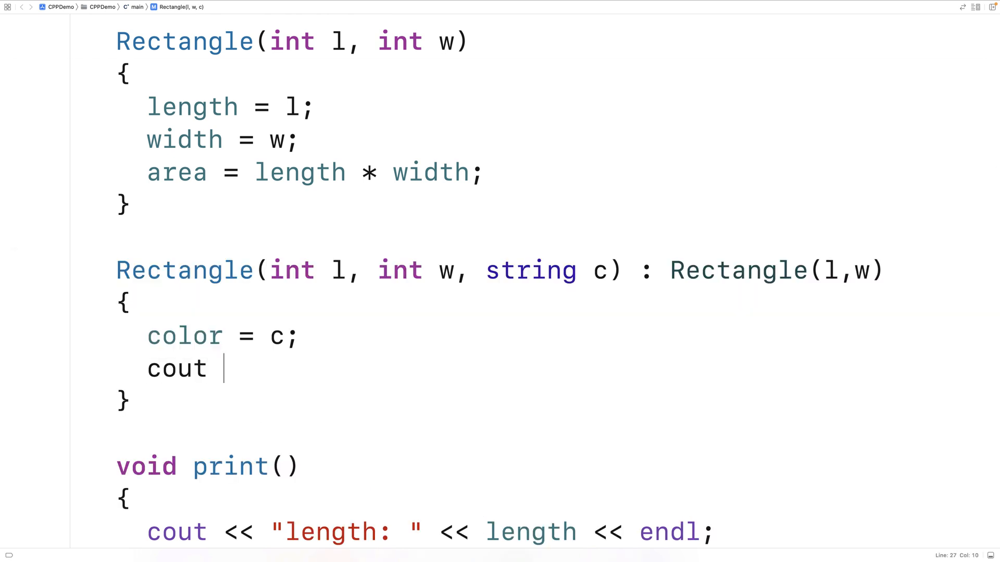
pyautogui.write('<< "Con"')
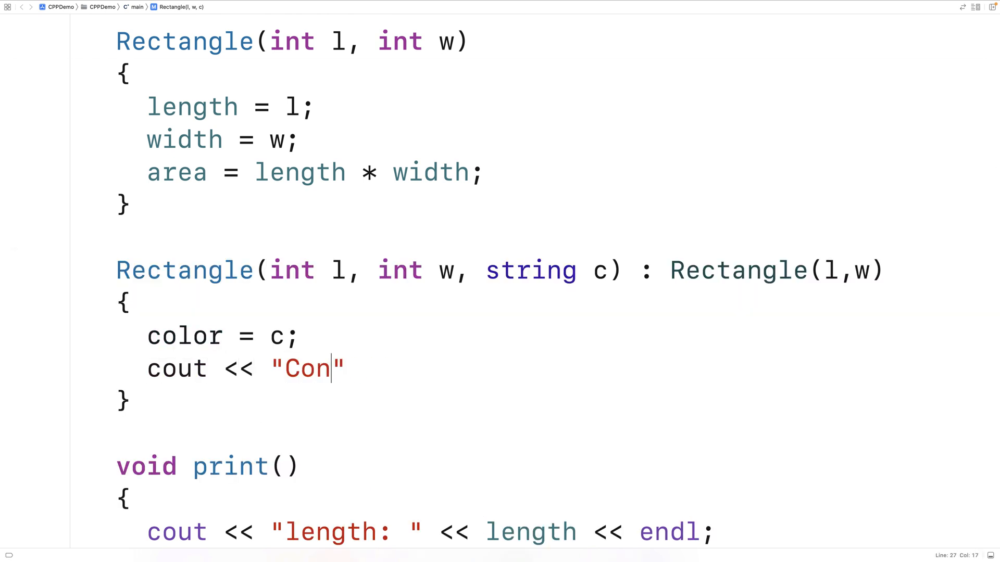
pyautogui.write('structor 2')
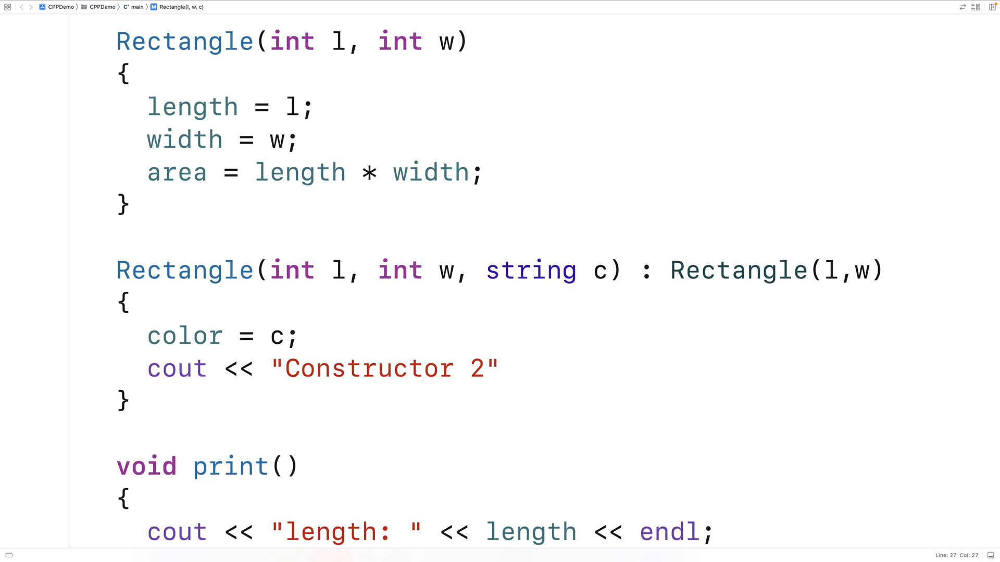
pyautogui.write('<< endl;')
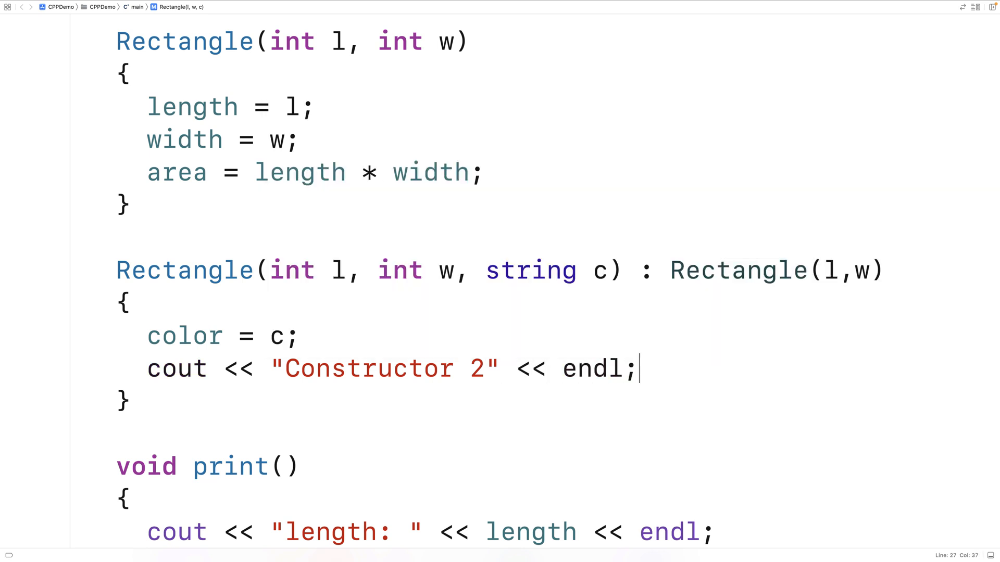
# Step: Print "Constructor 1" with endl in the two-argument constructor
pyautogui.write('c')
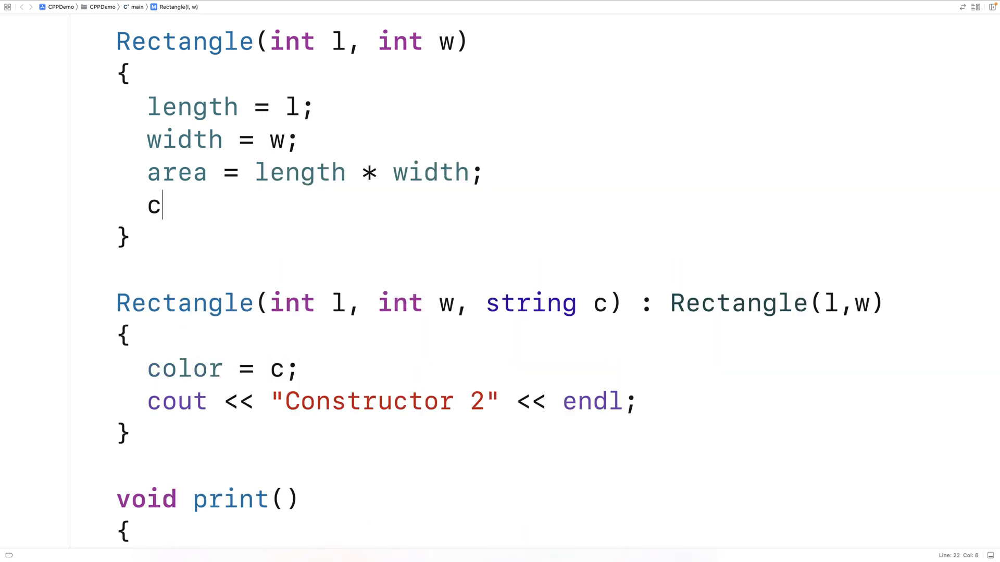
pyautogui.write('out << "Co"')
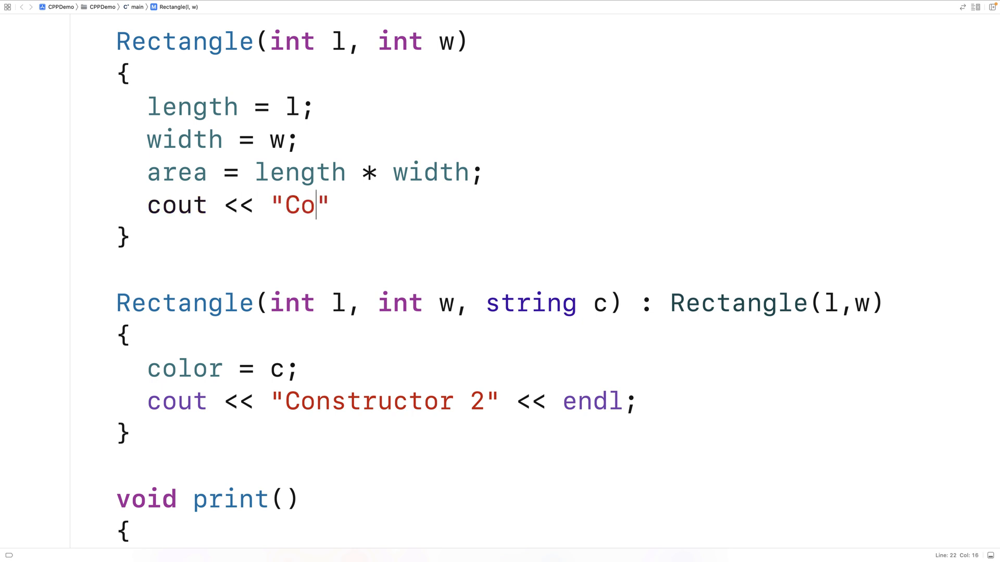
pyautogui.write('nstructo')
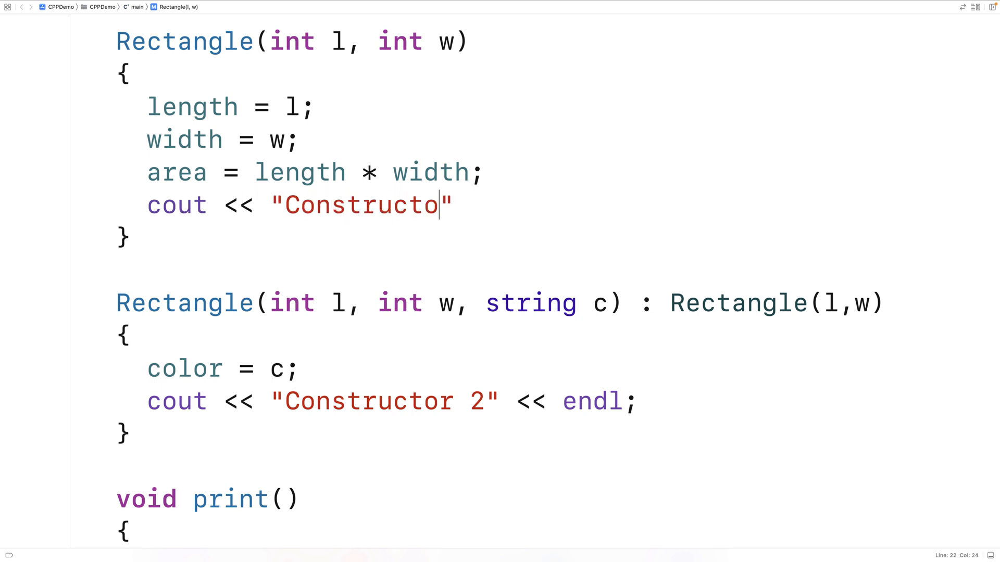
pyautogui.write('r 1" << e')
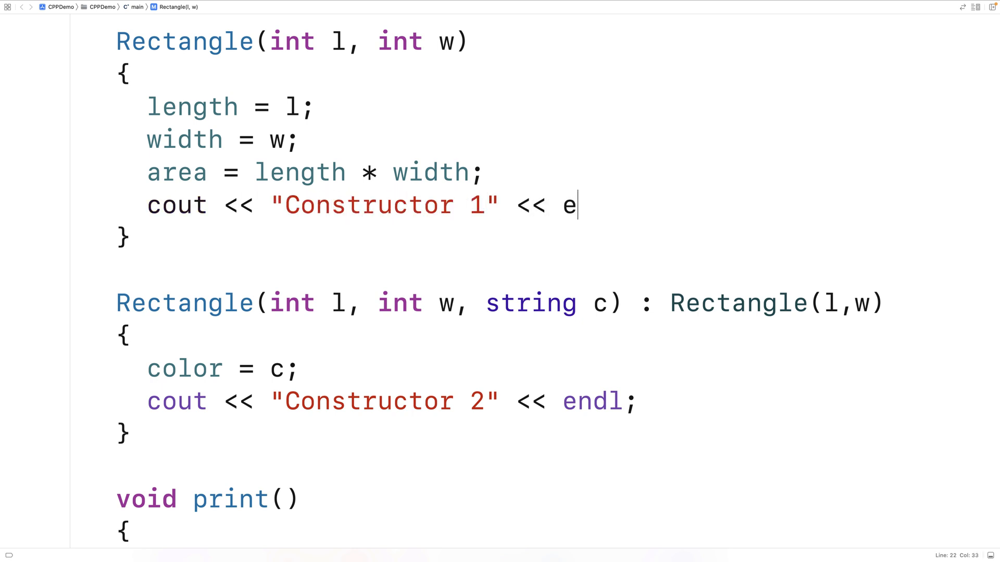
pyautogui.write('ndl;')
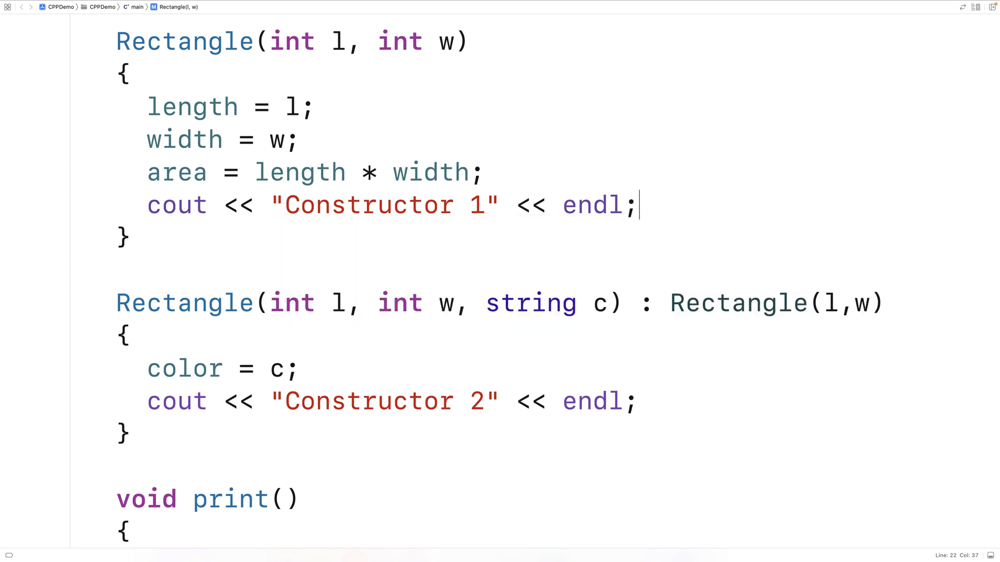
pyautogui.scroll(-3)
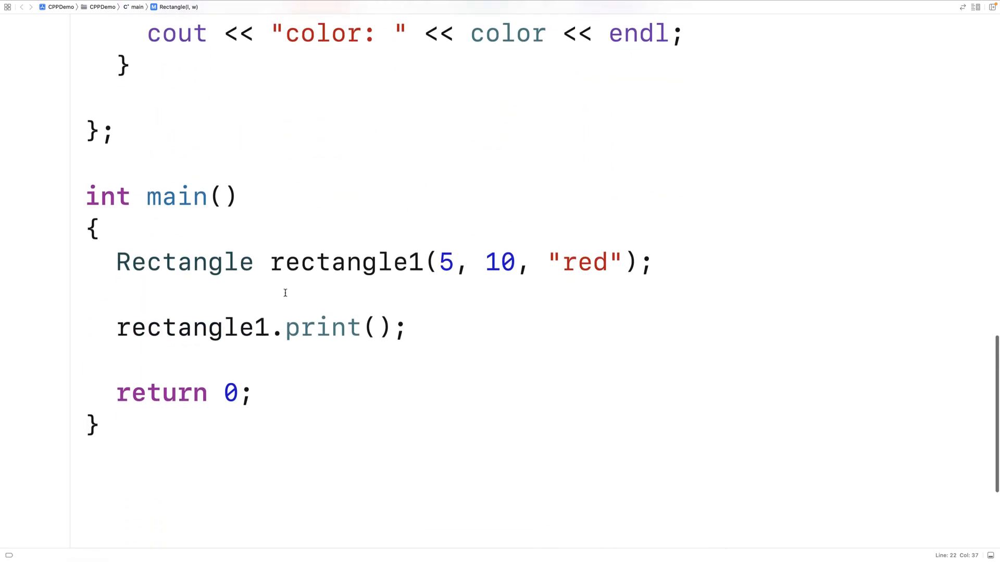
# Step: Run the program and review console output: Constructor 1, Constructor 2, length 5, width 10, area 50, red
pyautogui.doubleClick(345, 263)
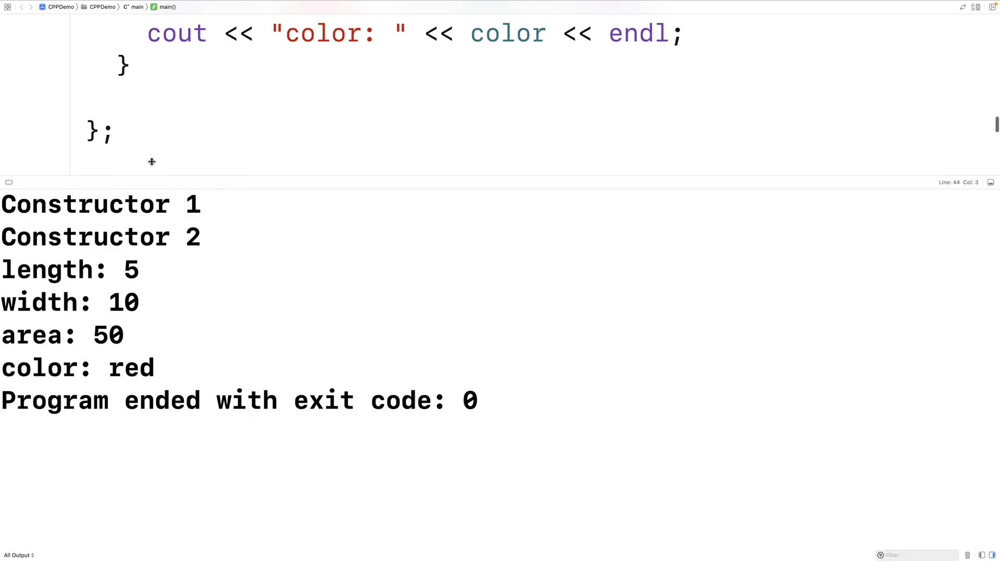
pyautogui.moveTo(0, 207); pyautogui.dragTo(139, 240)
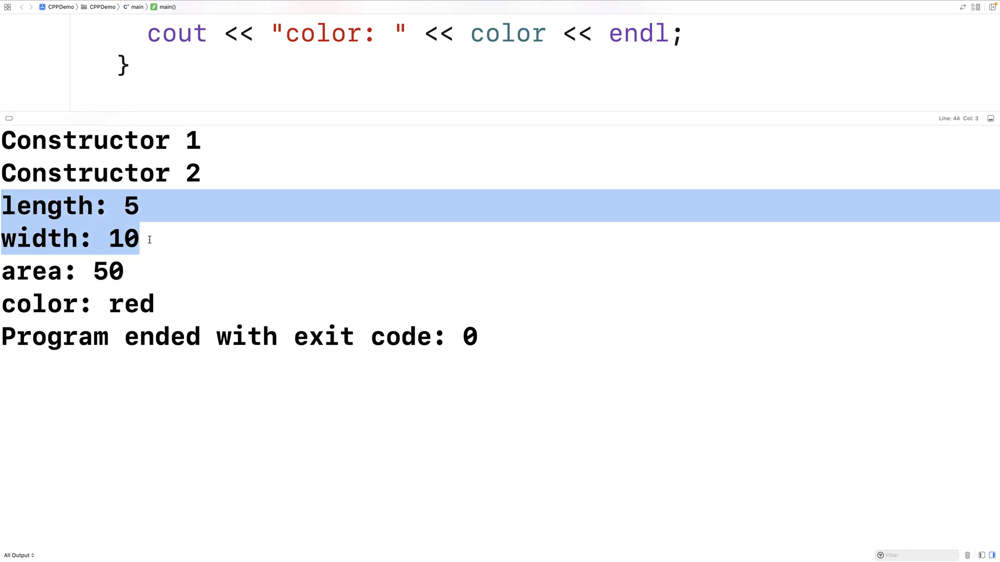
pyautogui.moveTo(138, 238); pyautogui.dragTo(154, 304)
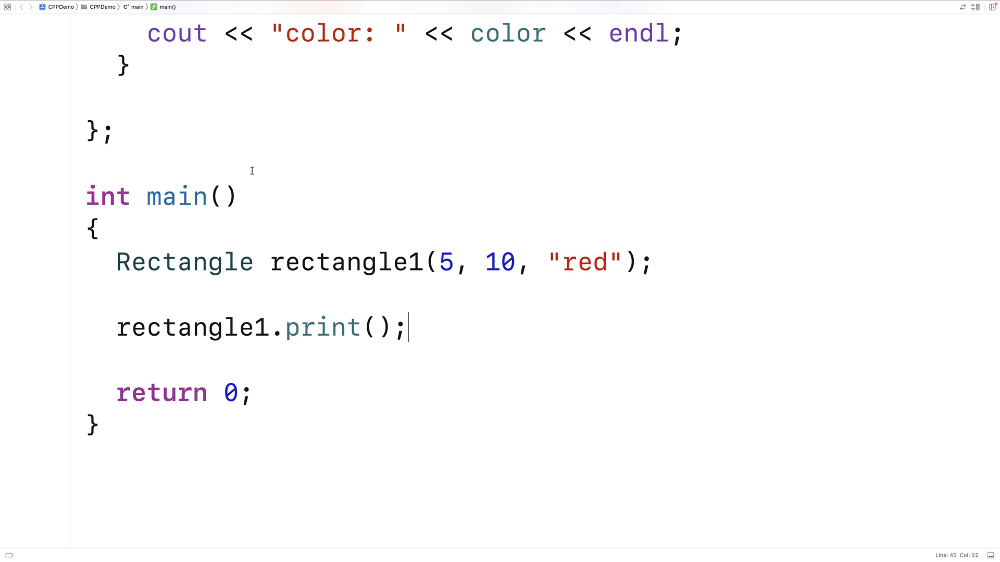
pyautogui.doubleClick(347, 261)
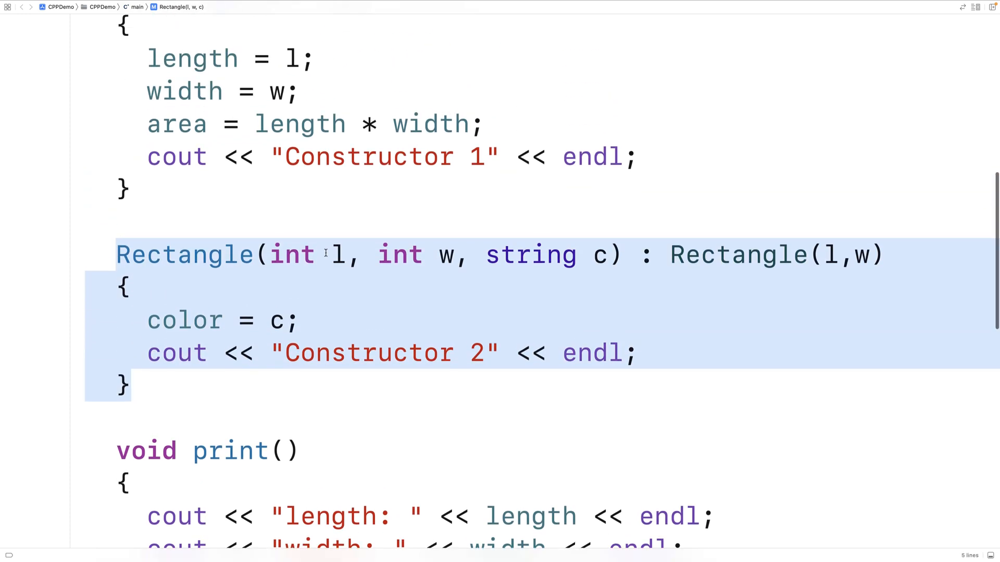
pyautogui.click(338, 254)
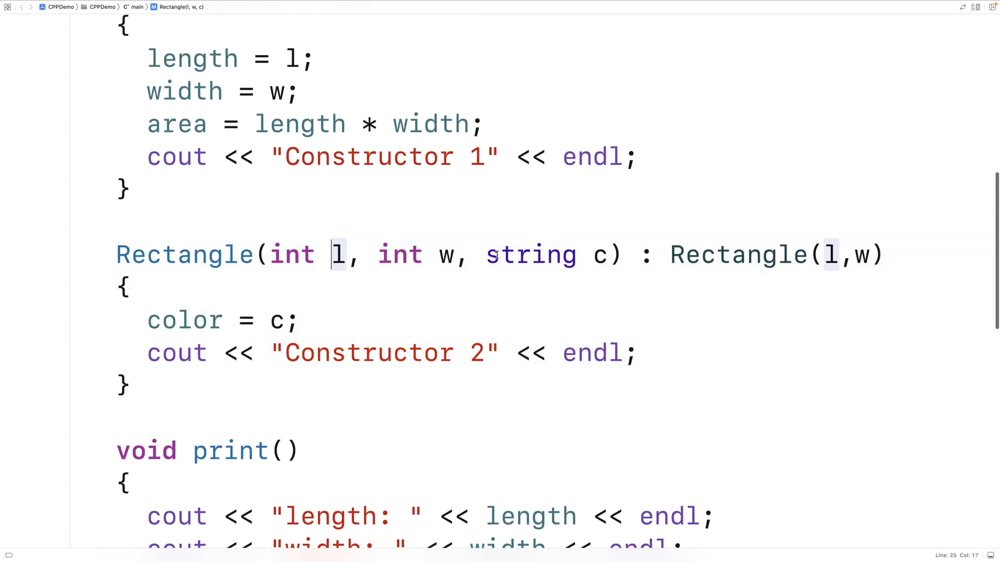
pyautogui.moveTo(116, 254); pyautogui.dragTo(625, 254)
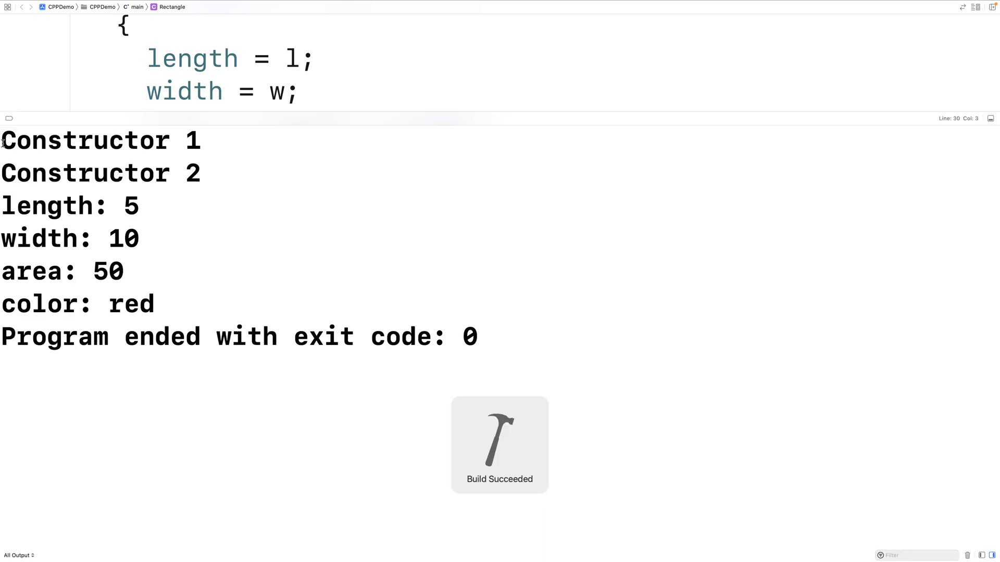
pyautogui.moveTo(3, 138); pyautogui.dragTo(203, 172)
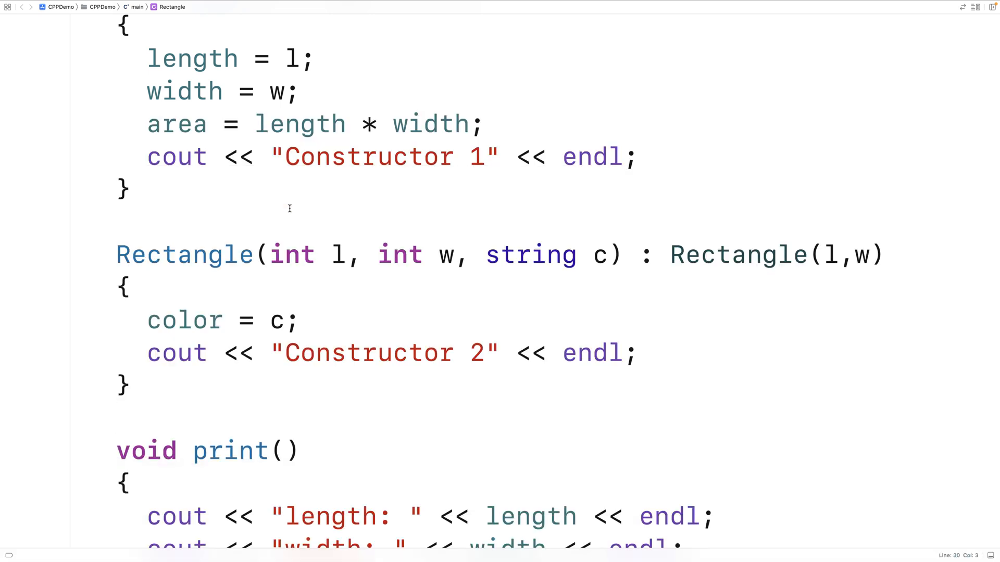
pyautogui.click(116, 418)
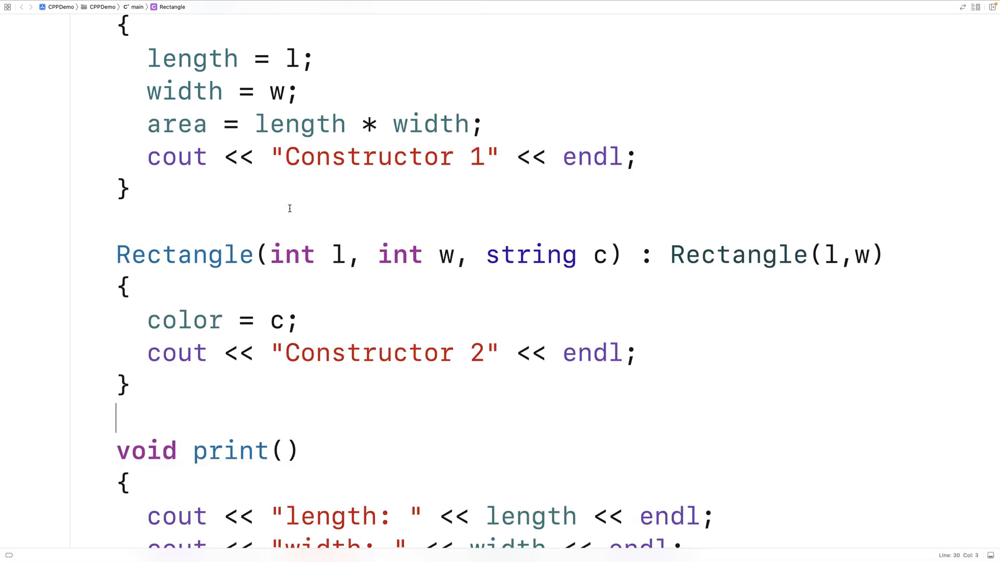